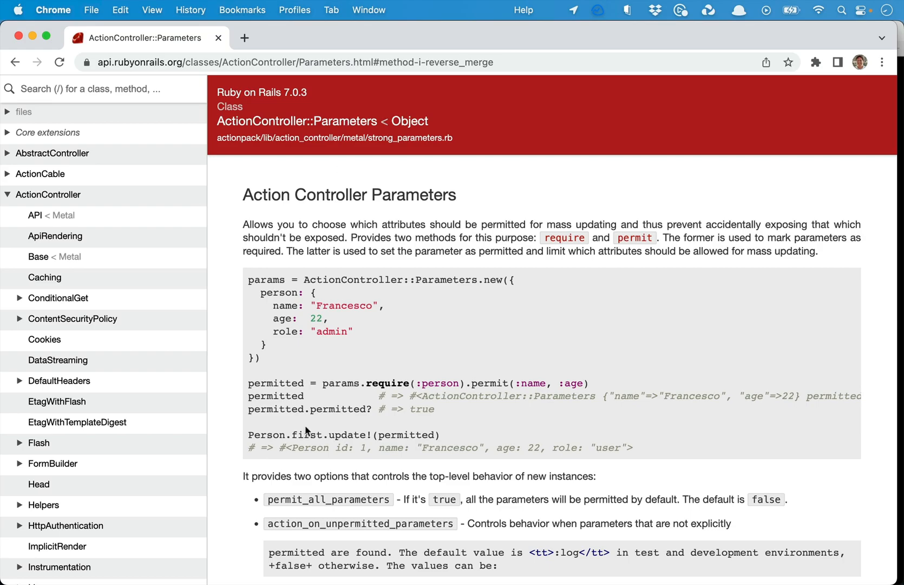
Step: Scroll to the with_defaults entry on the Parameters page and mark its method name, an alias of reverse_merge
{"action": "scroll", "scroll_direction": "down", "scroll_amount": 3}
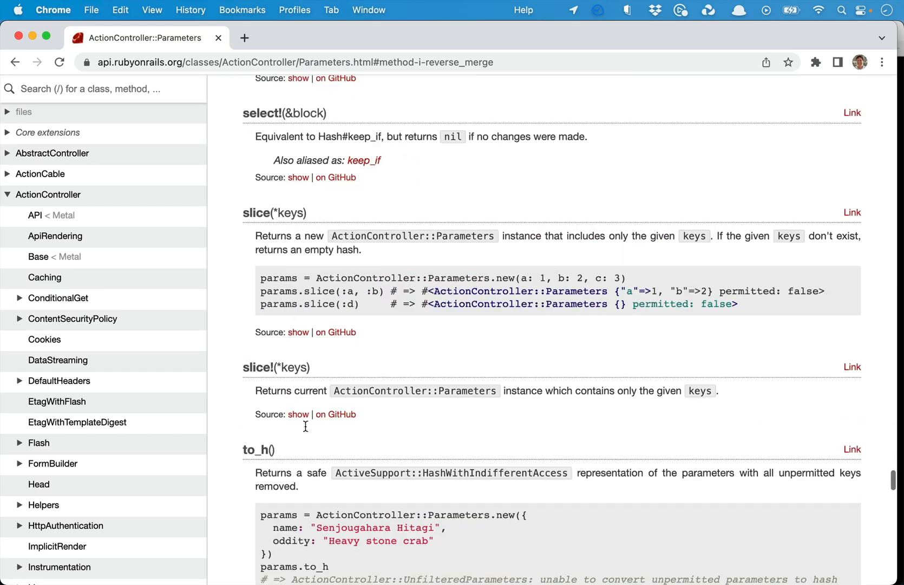
{"action": "scroll", "scroll_direction": "down", "scroll_amount": 3}
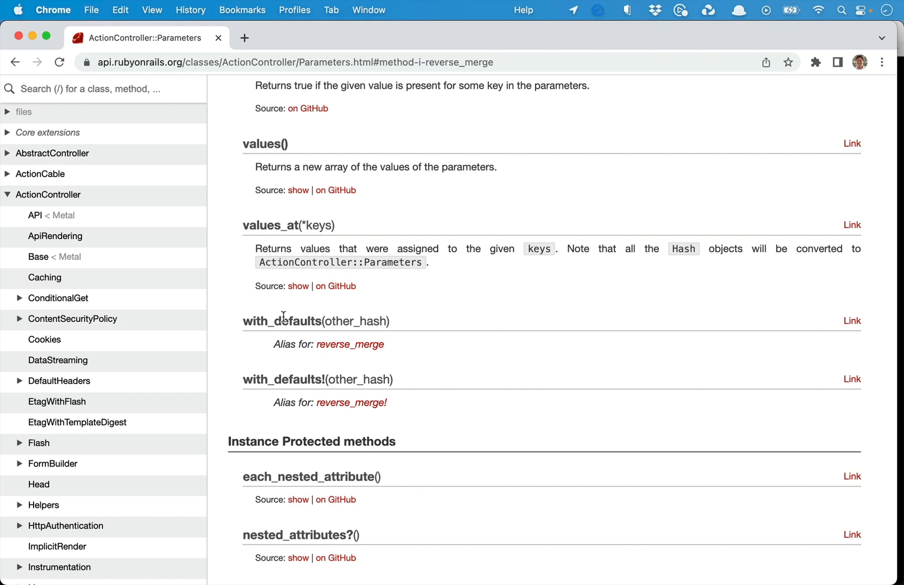
{"action": "double_click", "coordinate": [282, 321]}
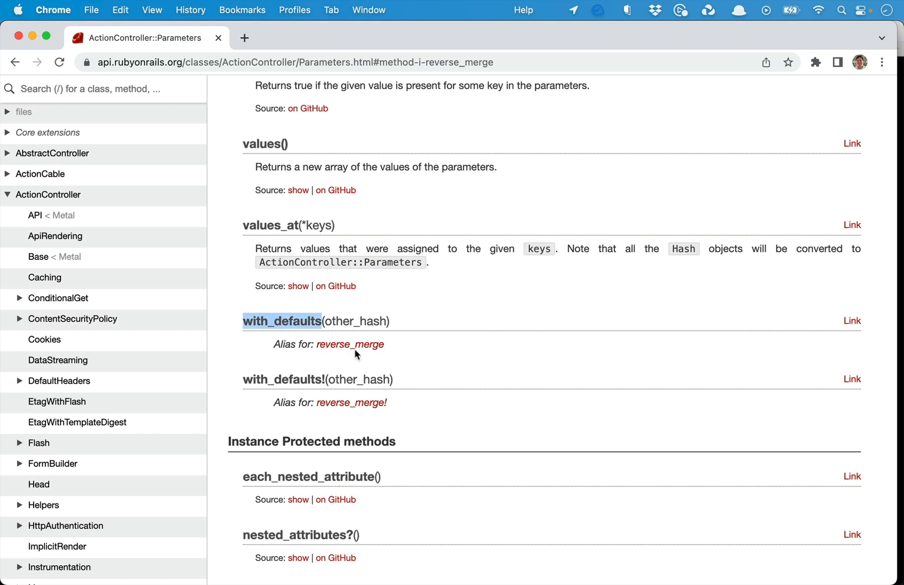
{"action": "mouse_move", "coordinate": [350, 344]}
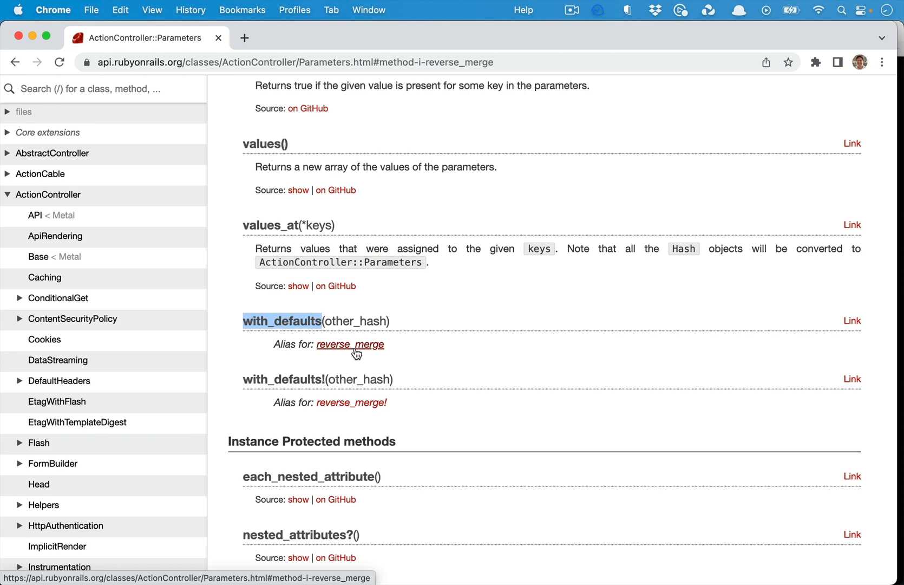
{"action": "mouse_move", "coordinate": [308, 357]}
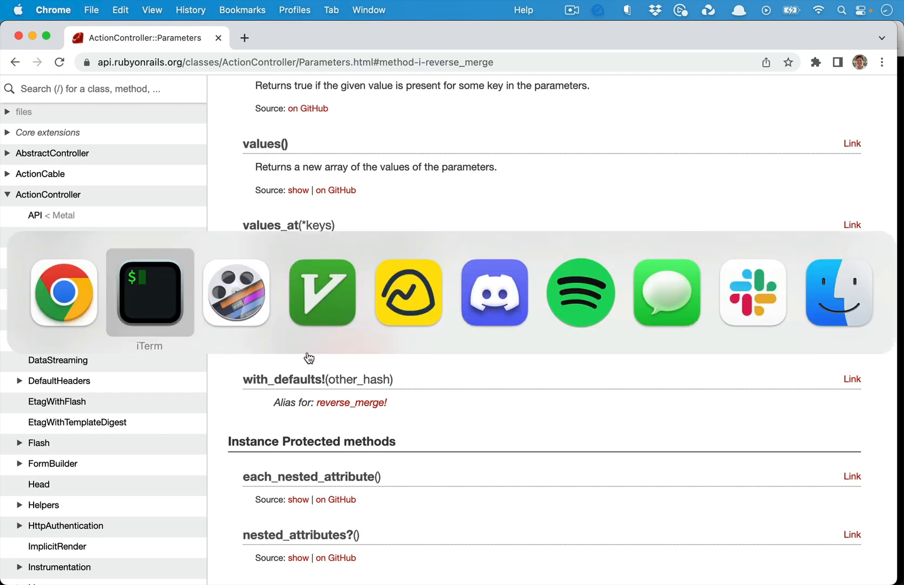
Step: Run `rails g scaffold Post user:references title body:text` and begin the `rails db:` migrate command
{"action": "left_click", "coordinate": [149, 292]}
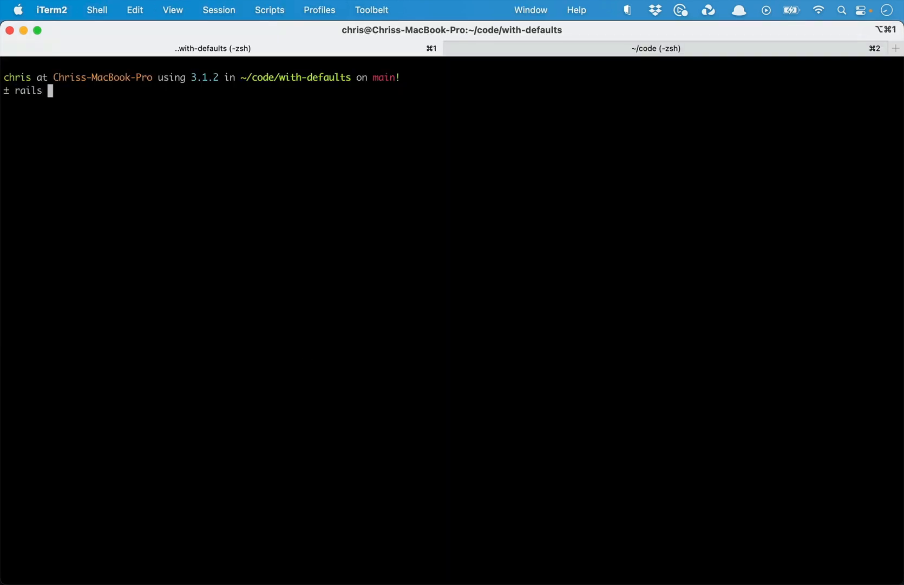
{"action": "type", "text": "g scaffold"}
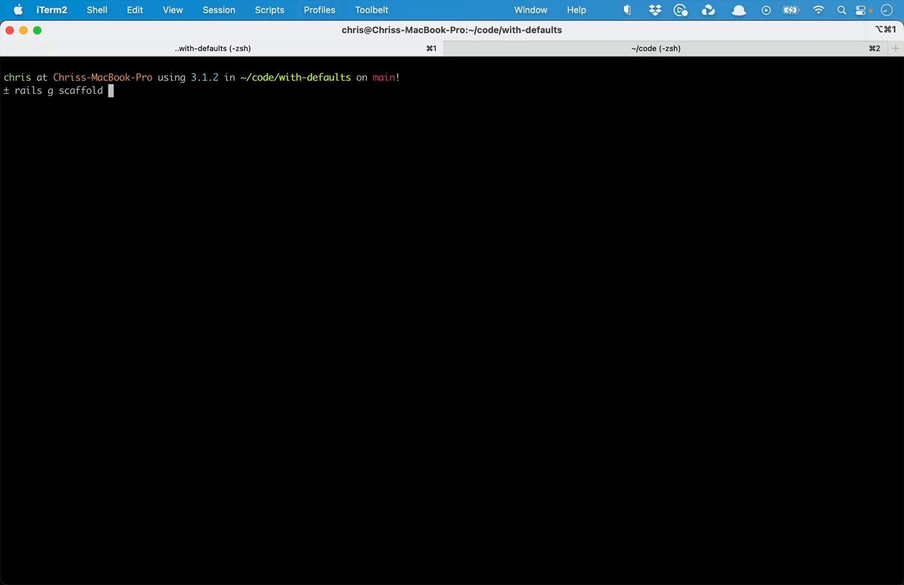
{"action": "type", "text": "Post"}
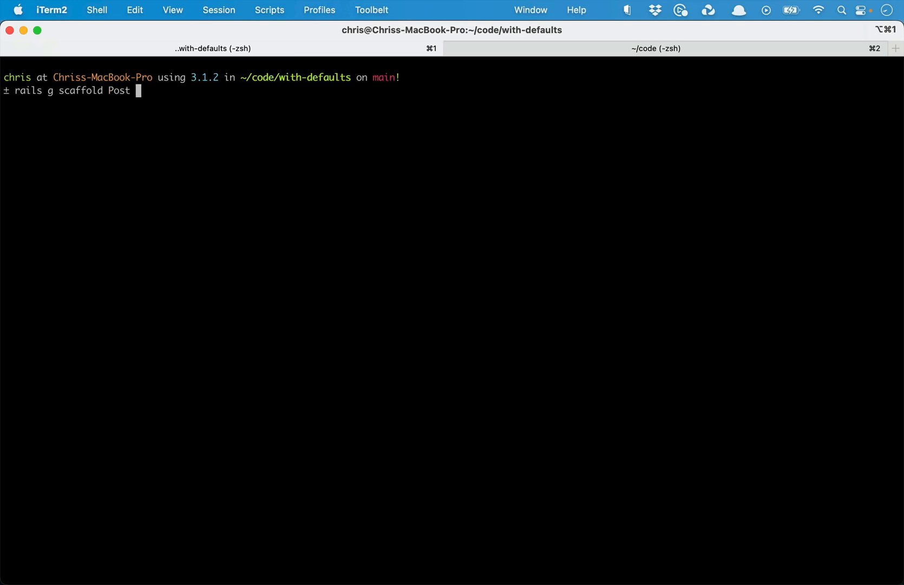
{"action": "type", "text": "user:reference"}
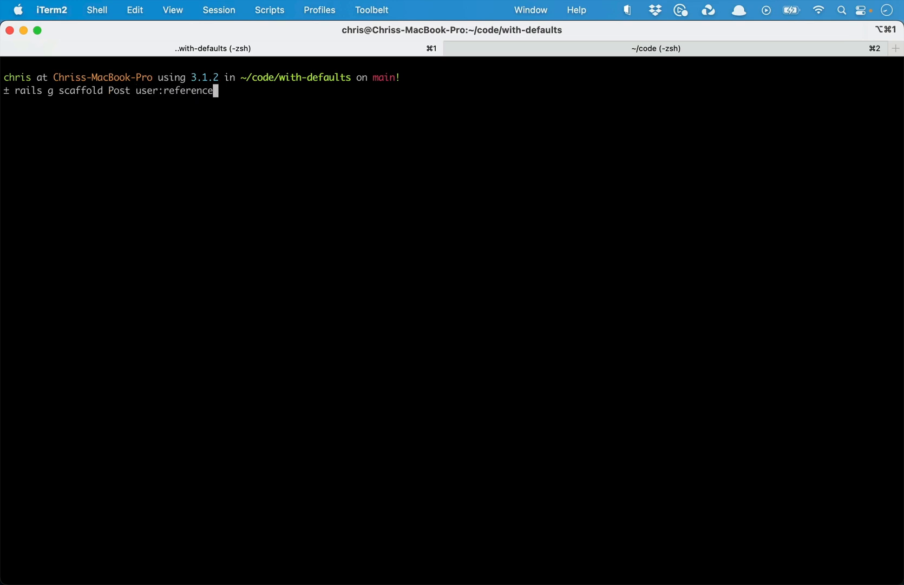
{"action": "type", "text": "s"}
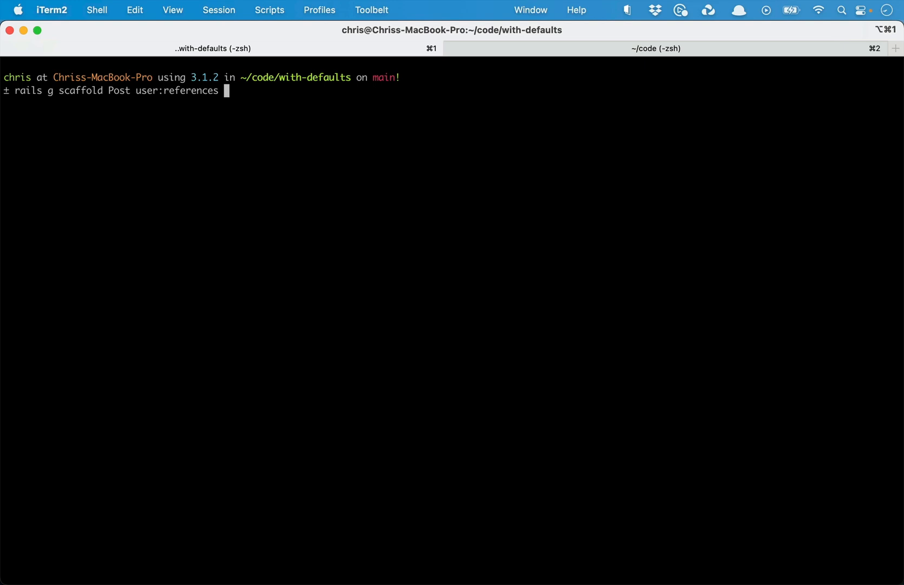
{"action": "type", "text": "title body:text"}
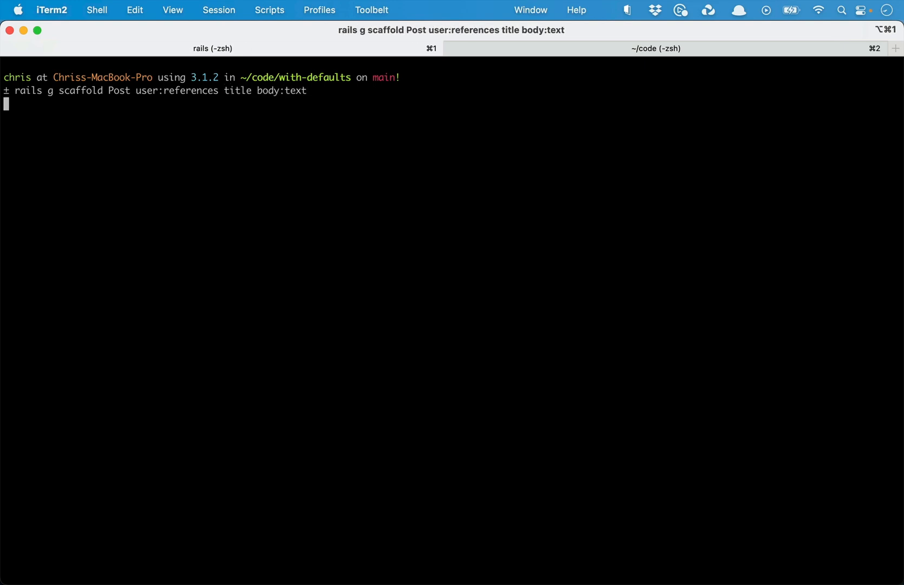
{"action": "type", "text": "rails db:"}
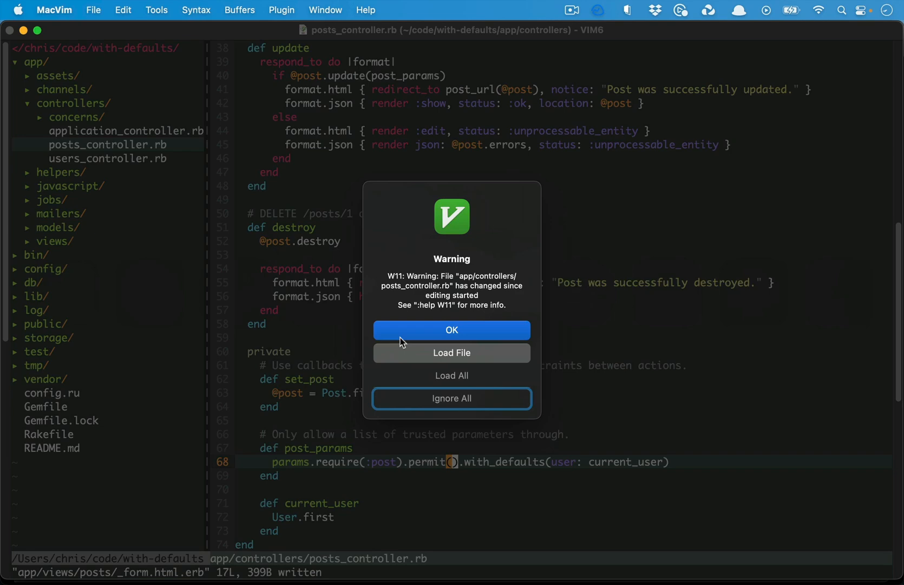
{"action": "left_click", "coordinate": [451, 330]}
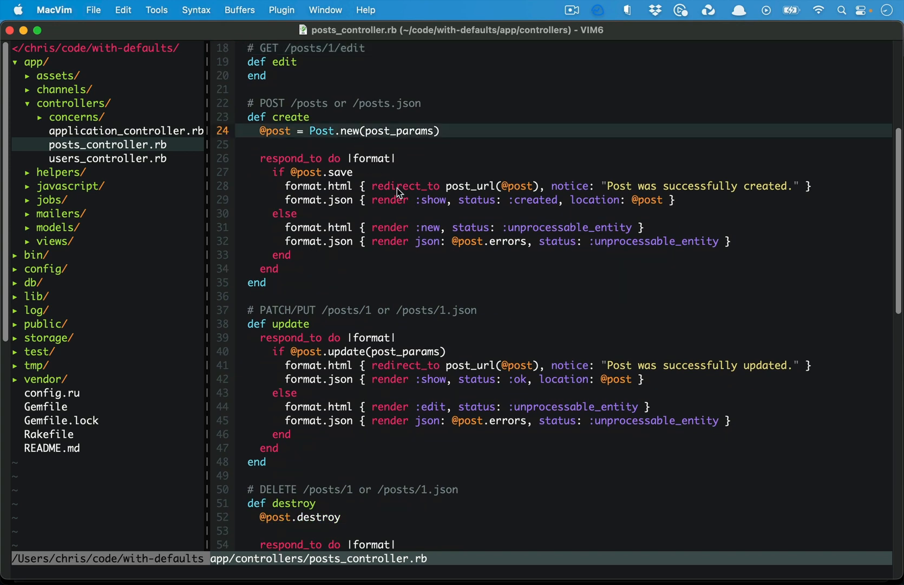
{"action": "type", "text": "@post.user ="}
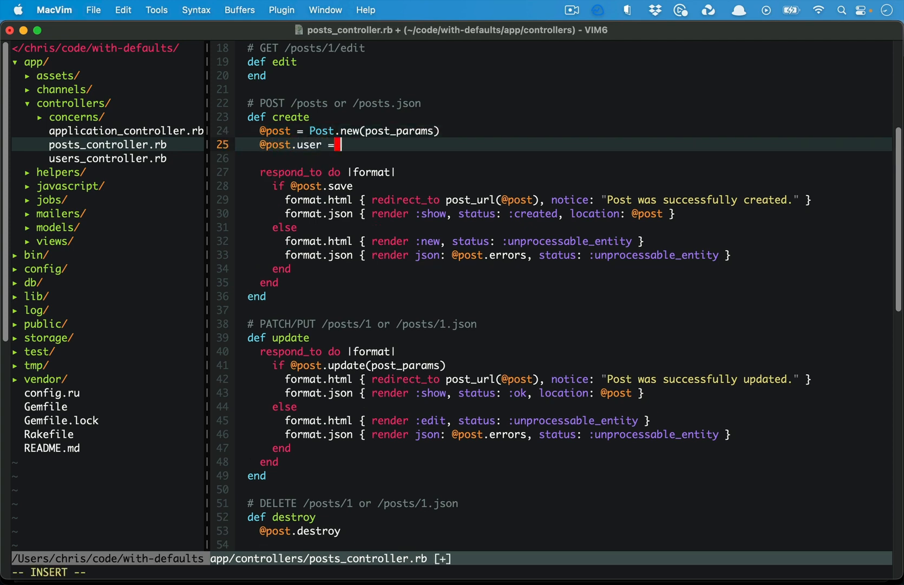
{"action": "type", "text": "current_user"}
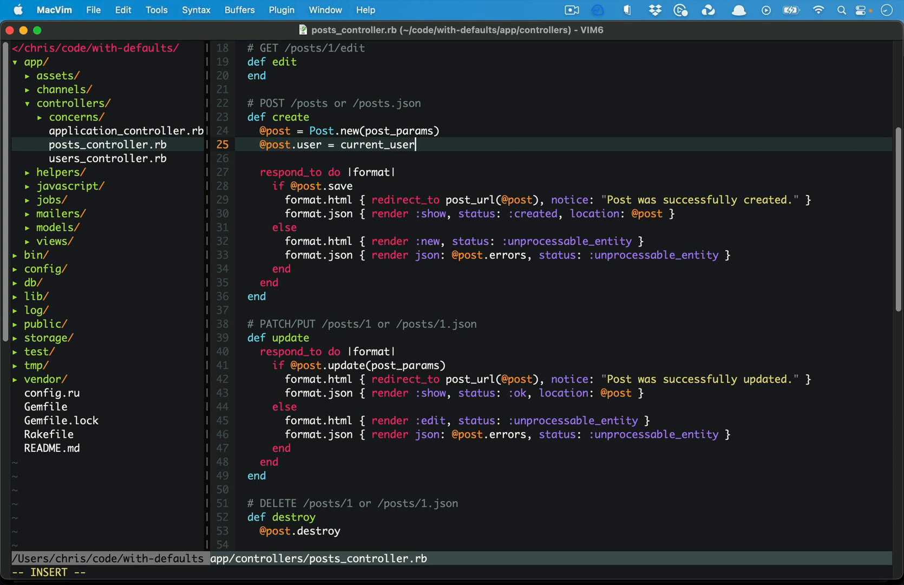
{"action": "key", "text": "Escape"}
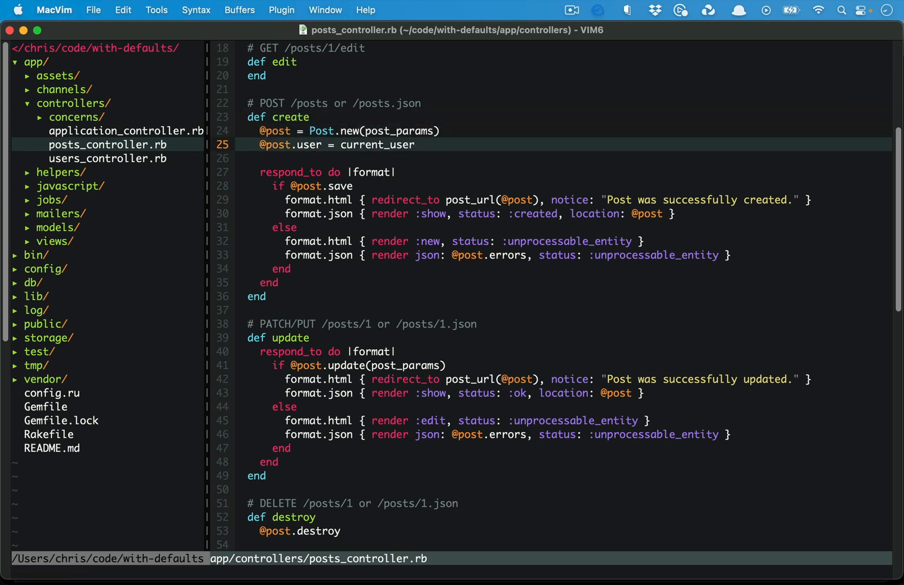
{"action": "key", "text": "V"}
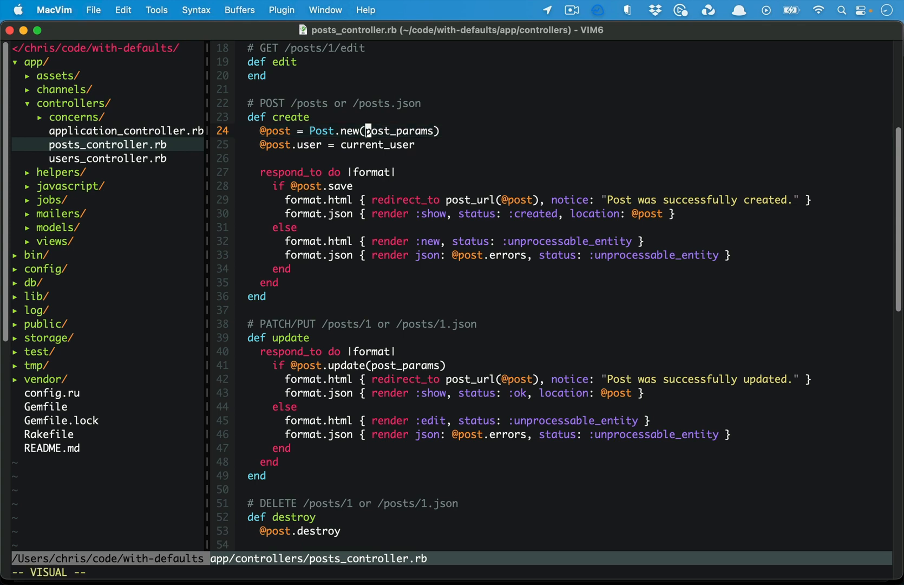
{"action": "key", "text": "Escape"}
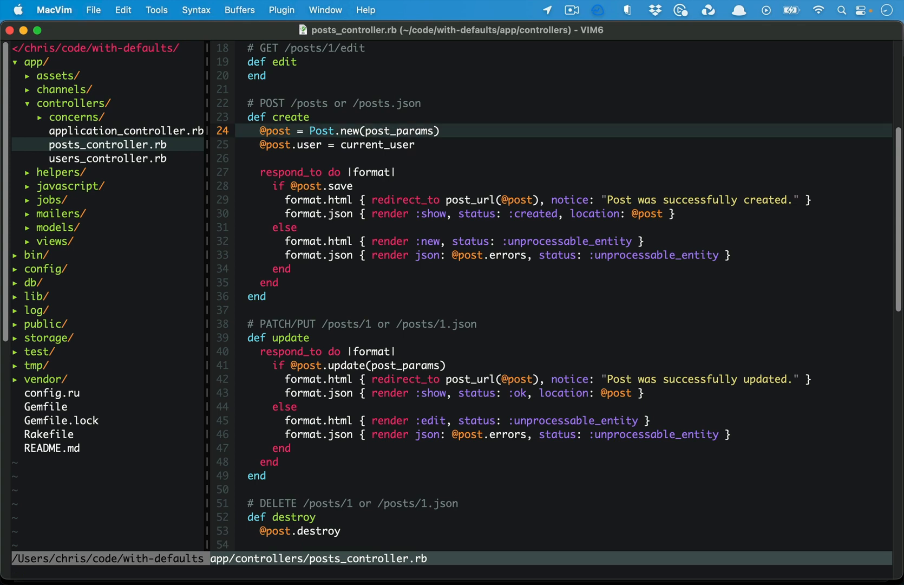
{"action": "key", "text": "V"}
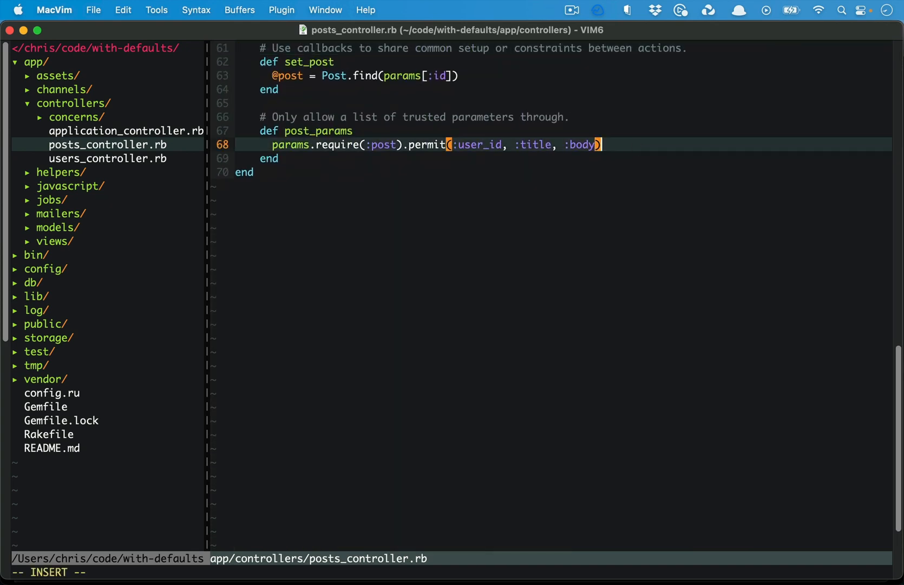
Step: Append .with_defaults(user: current_user) to post_params and define current_user as User.first
{"action": "type", "text": ".with_defaults("}
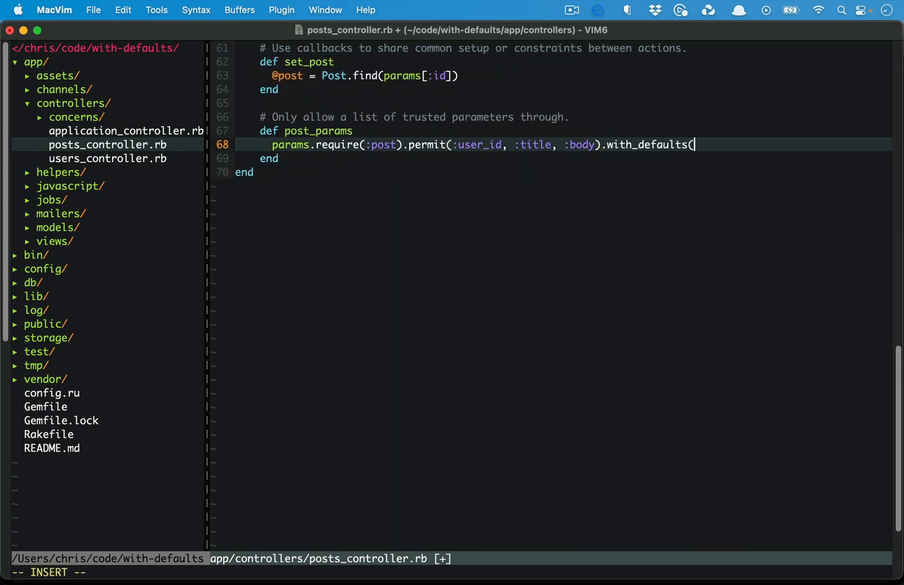
{"action": "type", "text": "user: current_user"}
{"action": "type", "text": "def current_user"}
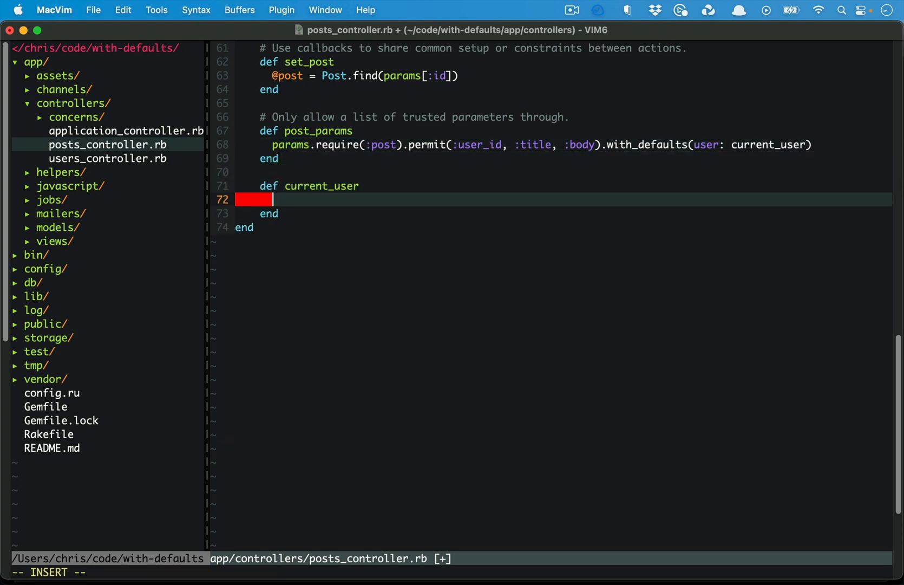
{"action": "type", "text": "User.first"}
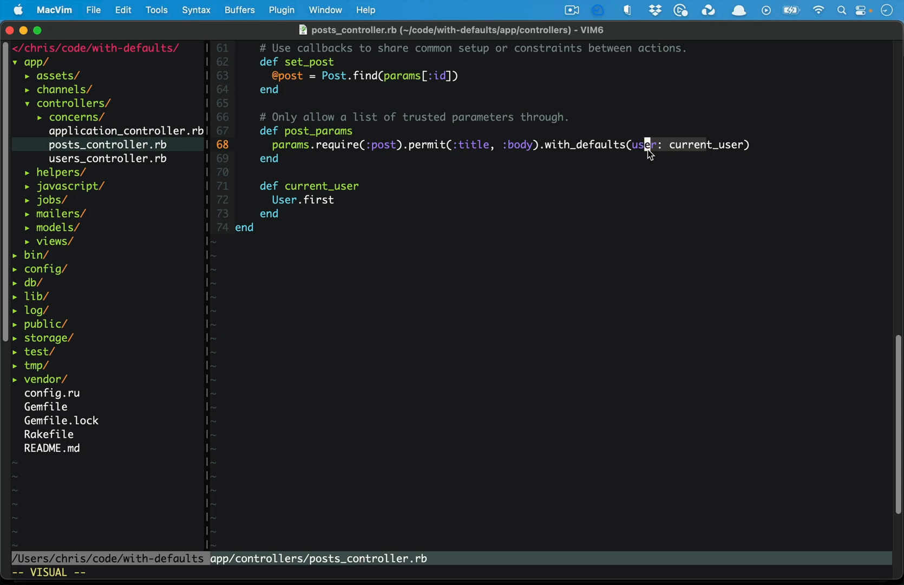
{"action": "mouse_move", "coordinate": [641, 180]}
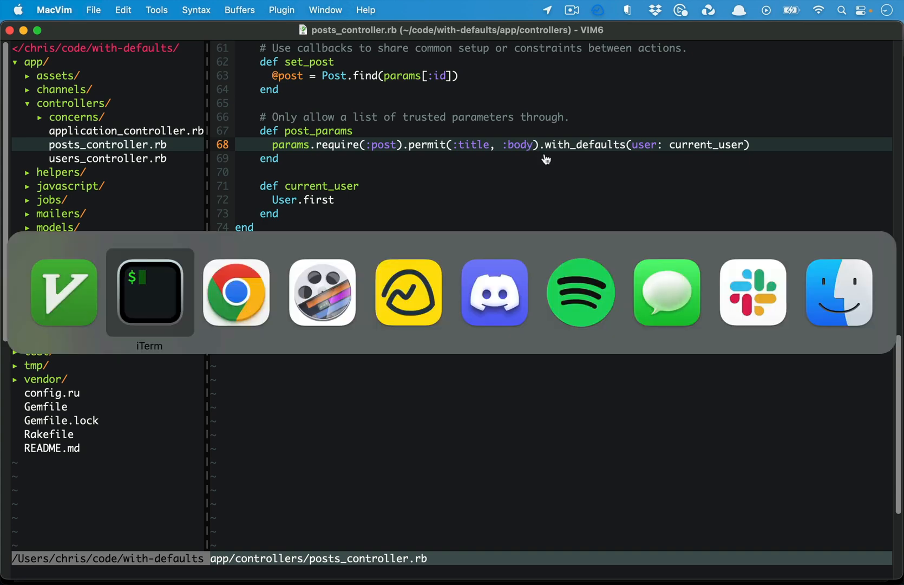
Step: Create a 'test' post at /posts/new, confirm it saved with User 1, and return to the Parameters docs
{"action": "left_click", "coordinate": [150, 292]}
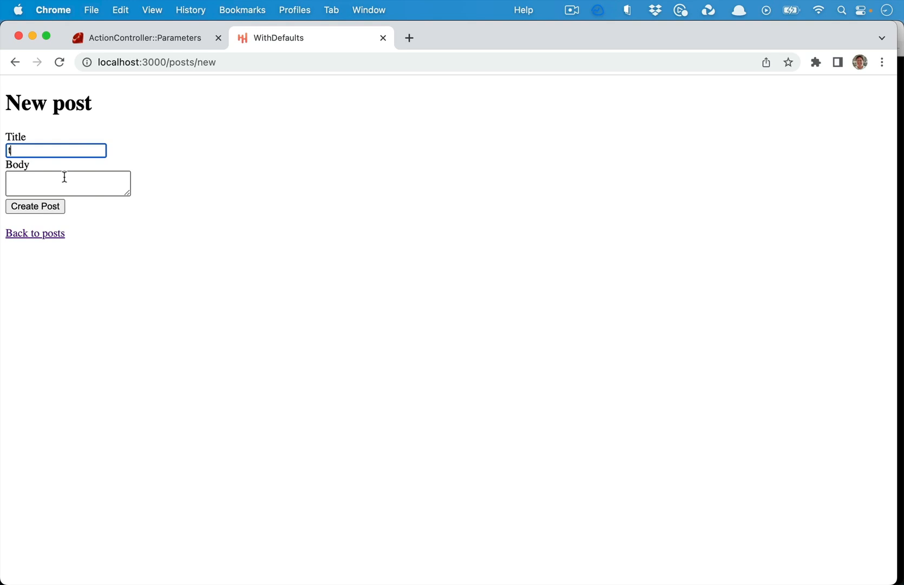
{"action": "left_click", "coordinate": [35, 206]}
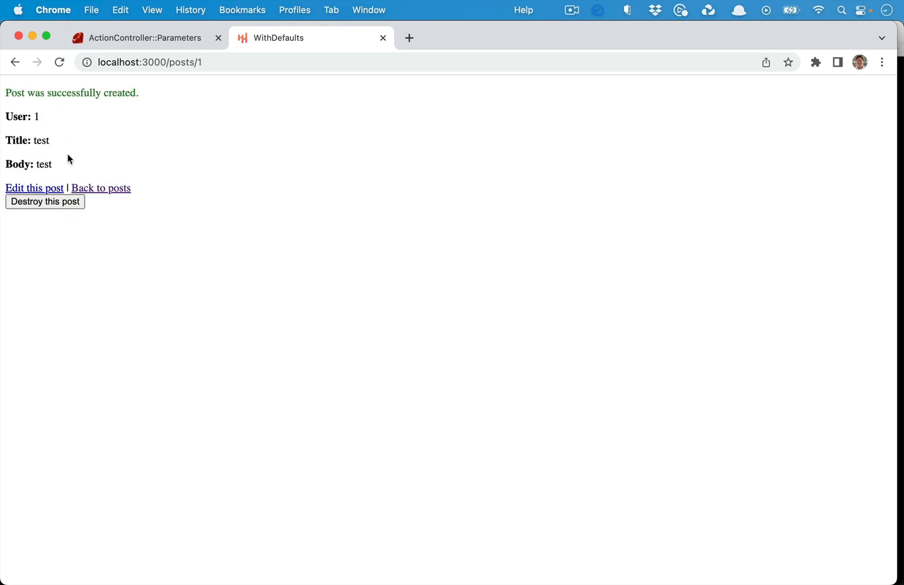
{"action": "triple_click", "coordinate": [20, 116]}
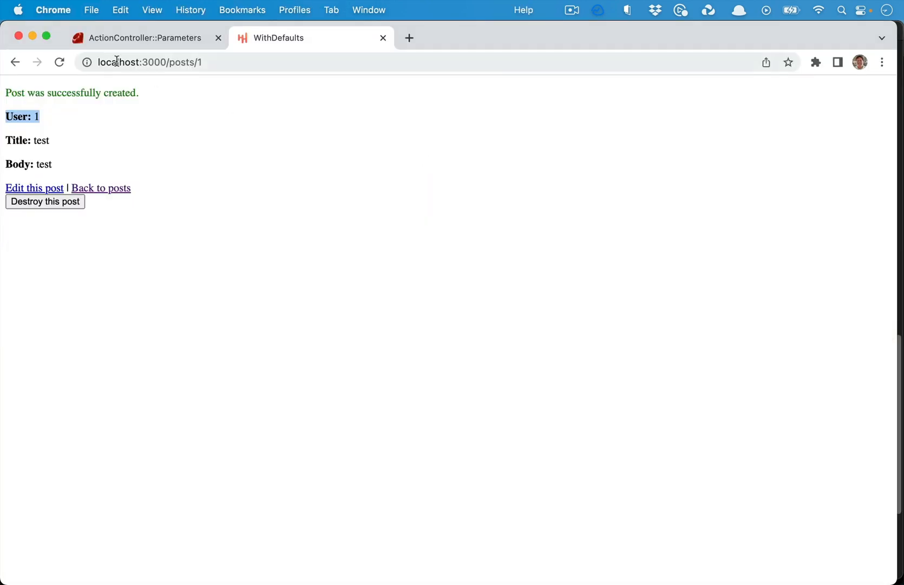
{"action": "left_click", "coordinate": [141, 38]}
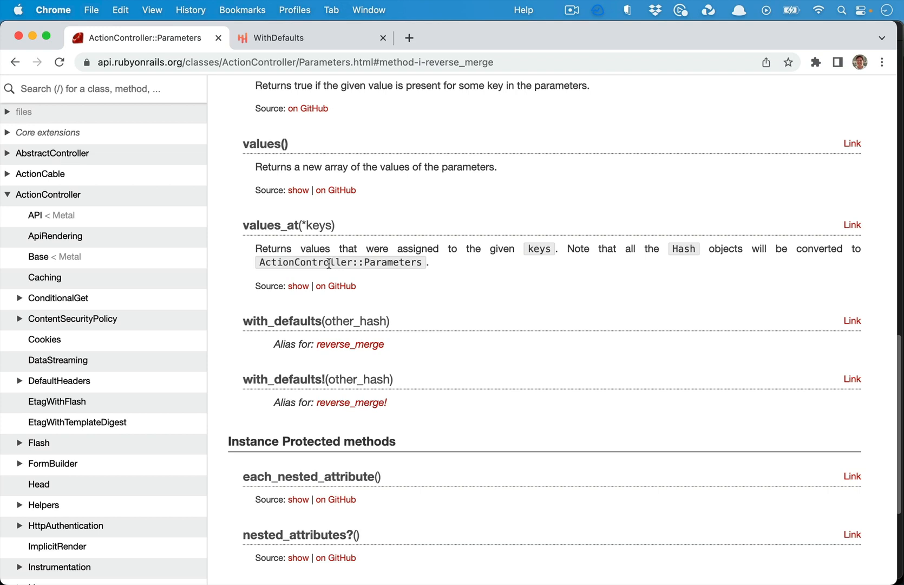
{"action": "mouse_move", "coordinate": [350, 370]}
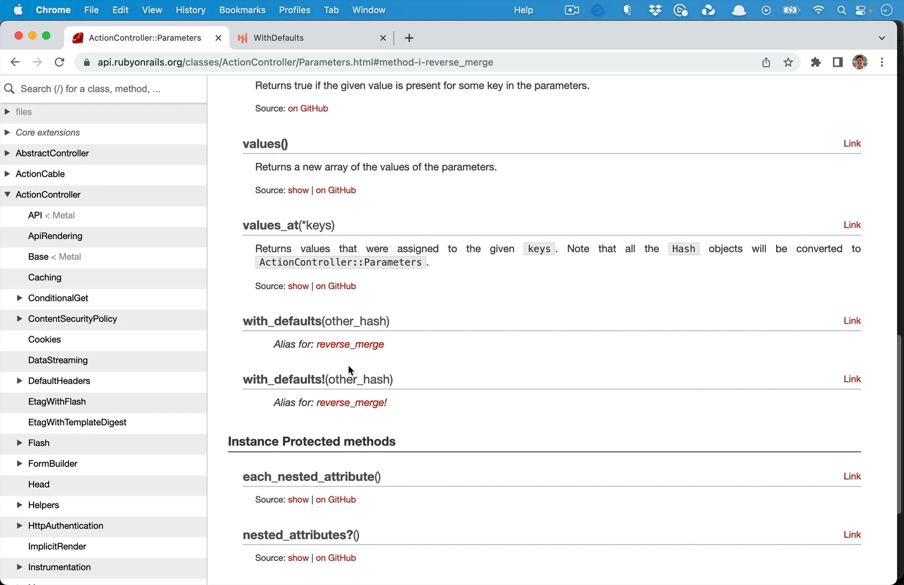
{"action": "mouse_move", "coordinate": [341, 509]}
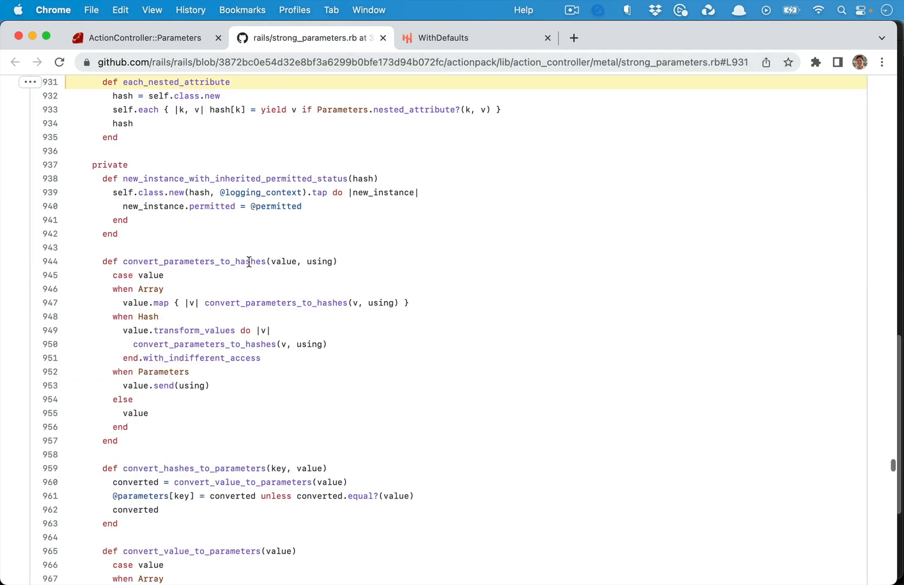
Step: Browse strong_parameters.rb on GitHub to reverse_merge aliased as with_defaults and the class Parameters definition
{"action": "scroll", "scroll_direction": "up", "scroll_amount": 3}
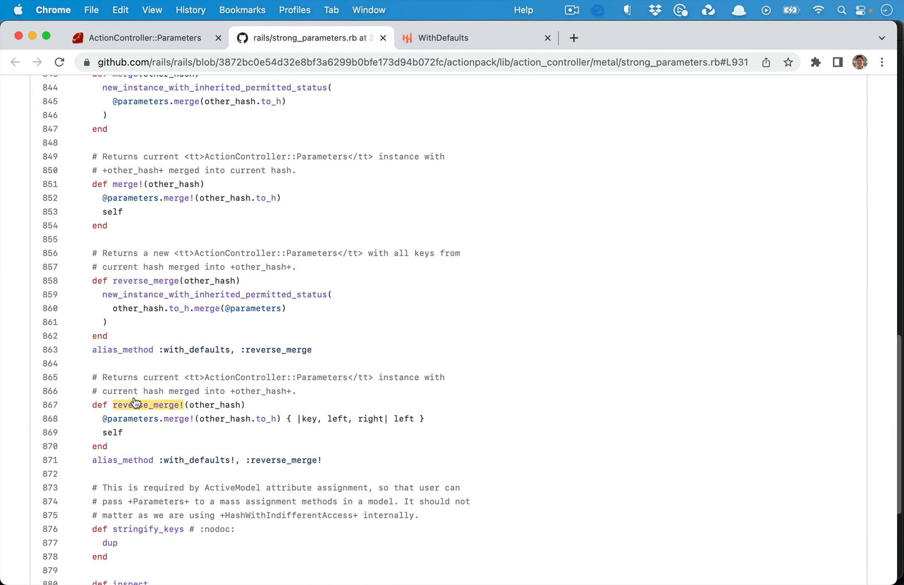
{"action": "scroll", "scroll_direction": "down", "scroll_amount": 3}
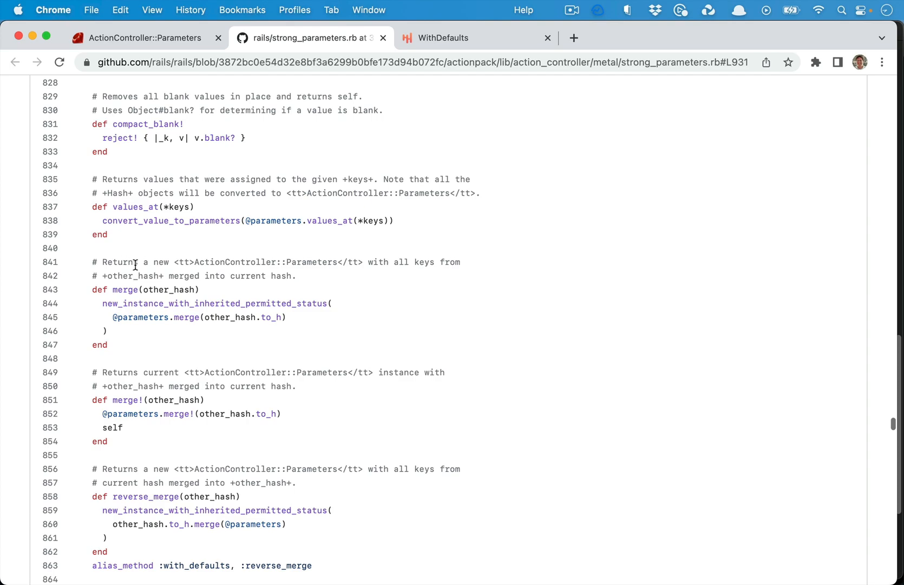
{"action": "scroll", "scroll_direction": "up", "scroll_amount": 3}
{"action": "type", "text": "class Parameters"}
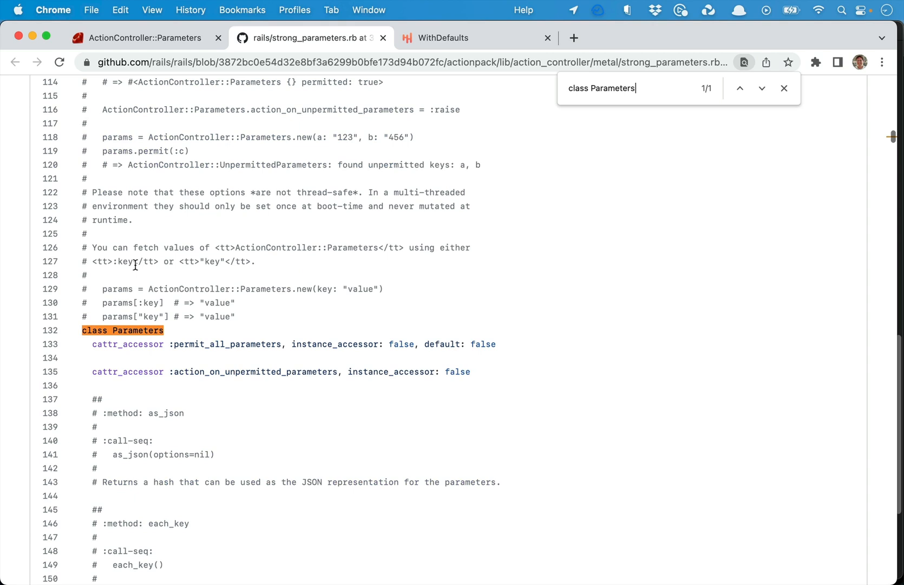
{"action": "double_click", "coordinate": [139, 330]}
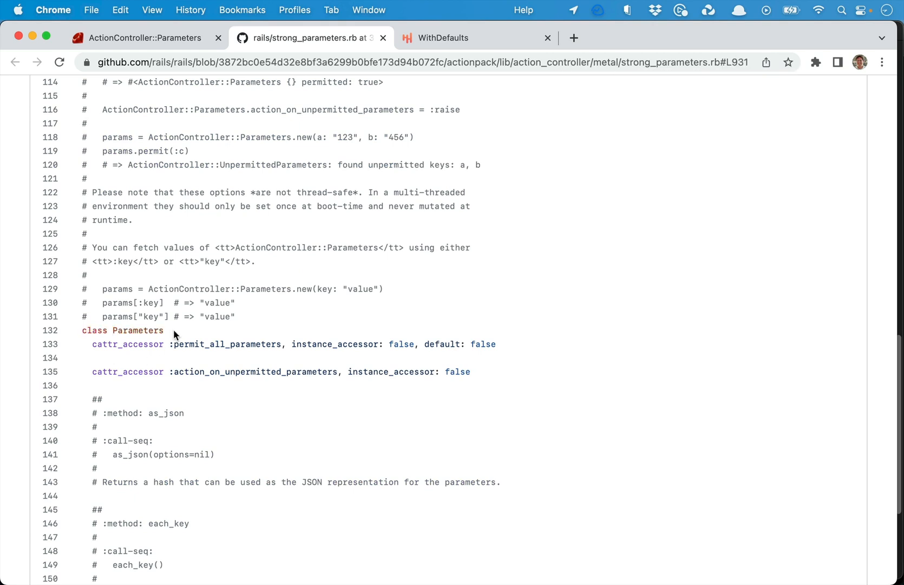
{"action": "scroll", "scroll_direction": "up", "scroll_amount": 3}
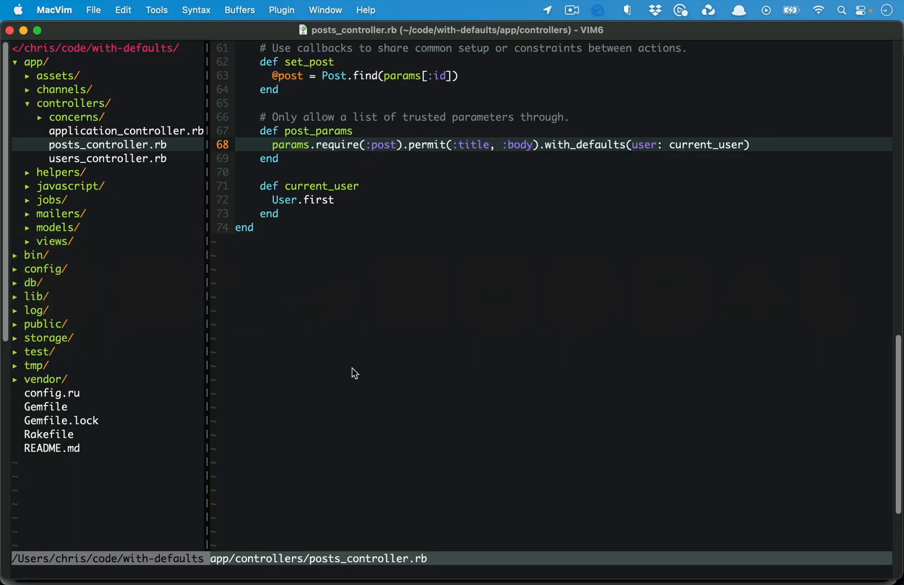
{"action": "mouse_move", "coordinate": [680, 198]}
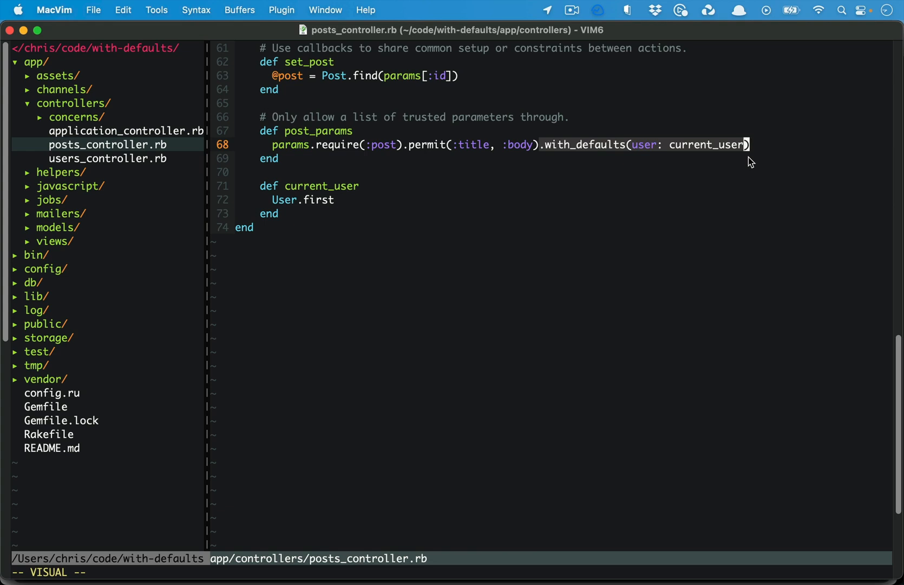
{"action": "mouse_move", "coordinate": [541, 157]}
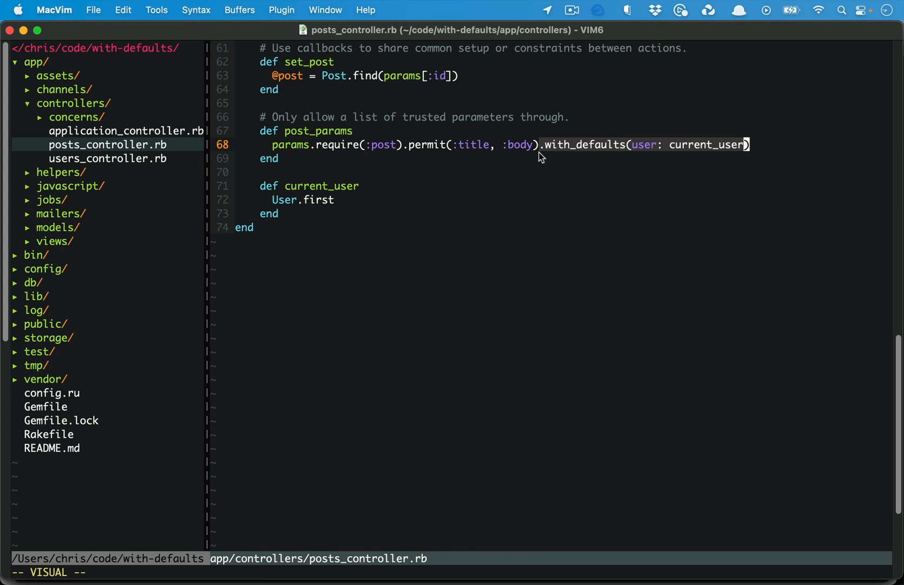
{"action": "mouse_move", "coordinate": [562, 232]}
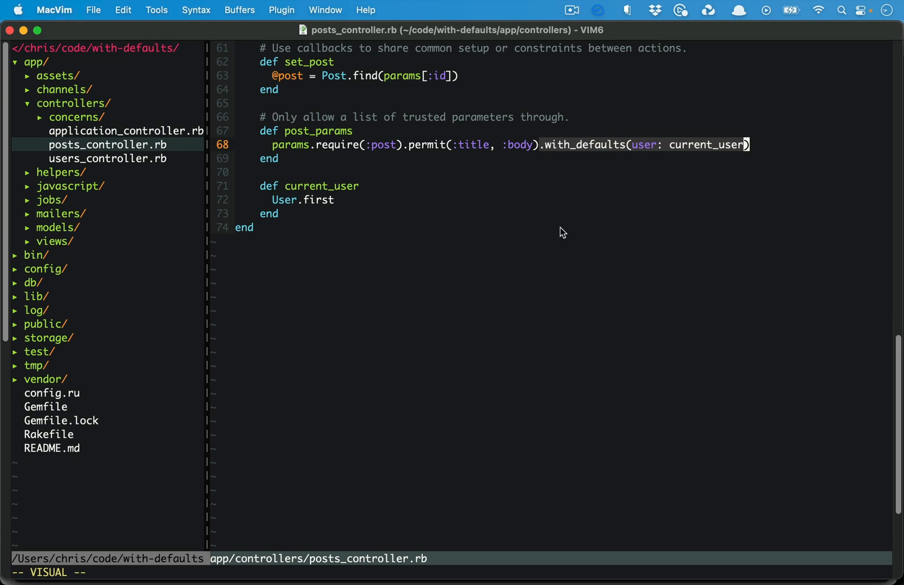
{"action": "mouse_move", "coordinate": [555, 153]}
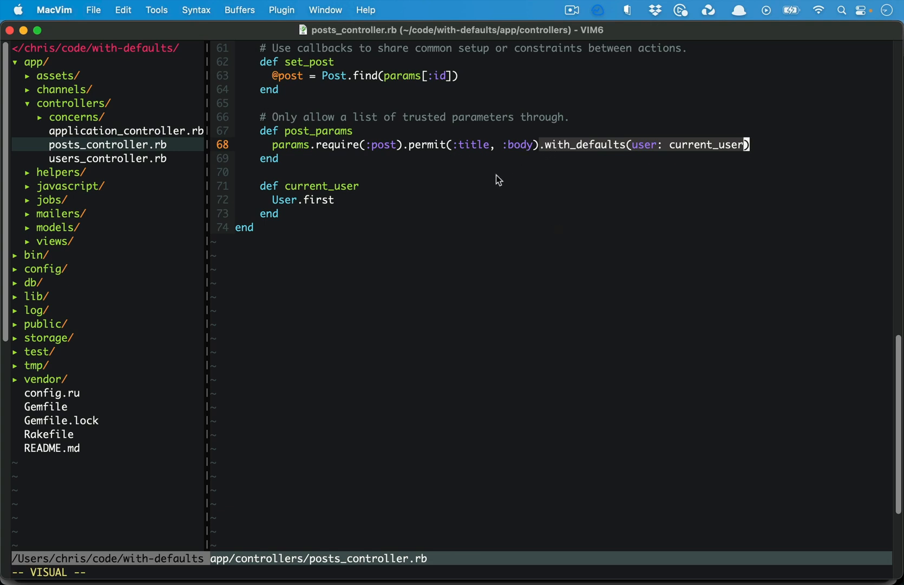
{"action": "mouse_move", "coordinate": [324, 179]}
{"action": "type", "text": "postform"}
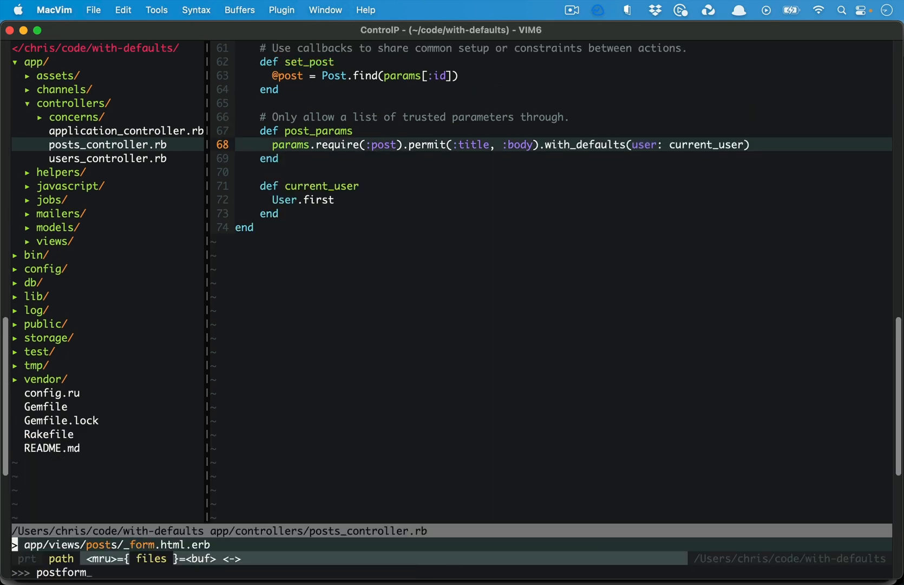
Step: In _form.html.erb insert `<%= form.checkbox :hello %>` above the title field, then switch to Chrome
{"action": "key", "text": "enter"}
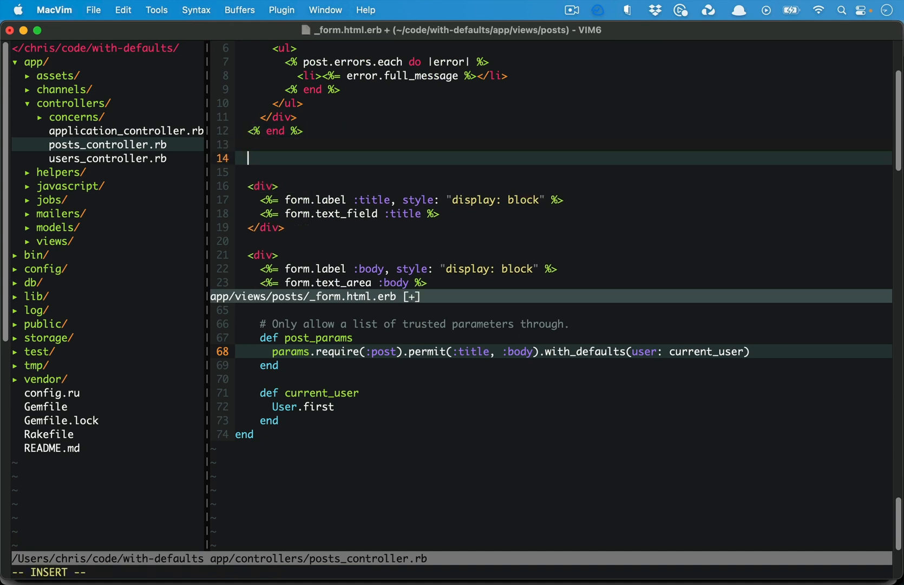
{"action": "type", "text": "<%= form.h"}
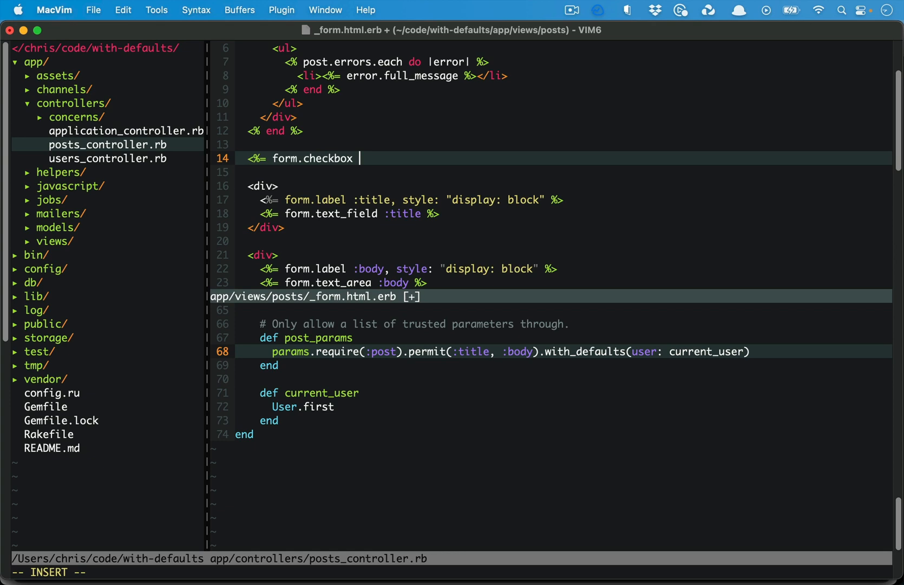
{"action": "type", "text": ":hello %>"}
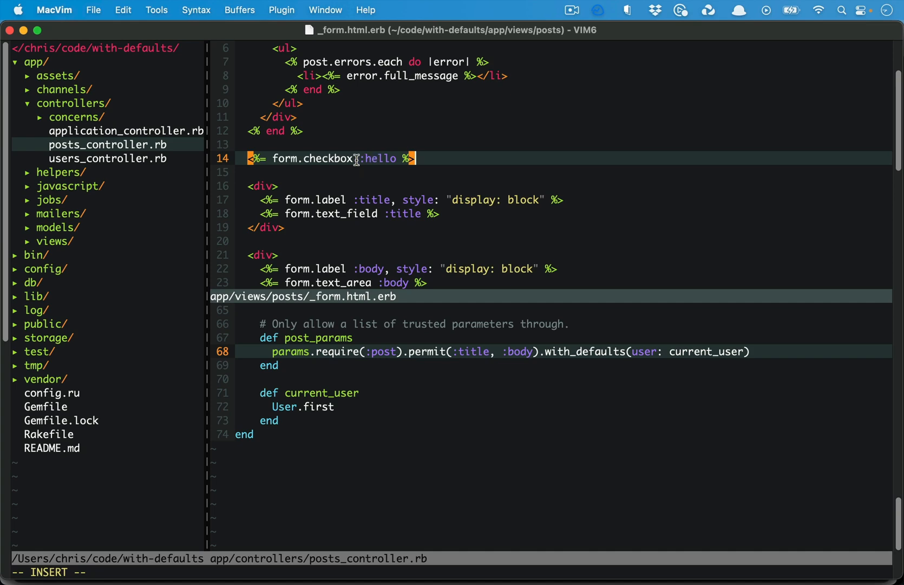
{"action": "key", "text": "cmd+tab"}
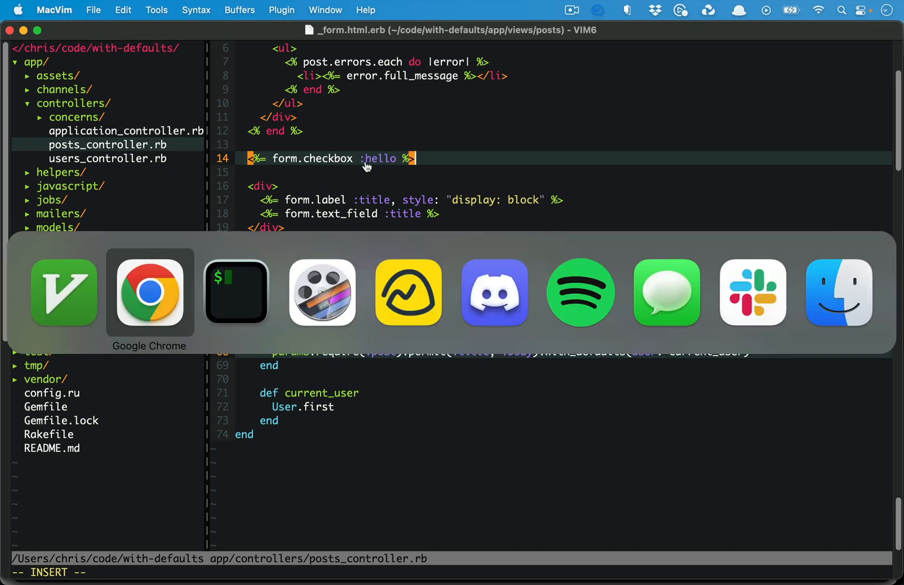
Step: On the post's edit page, inspect the hidden post[hello] input valued 0 and the checkbox element in DevTools
{"action": "left_click", "coordinate": [149, 291]}
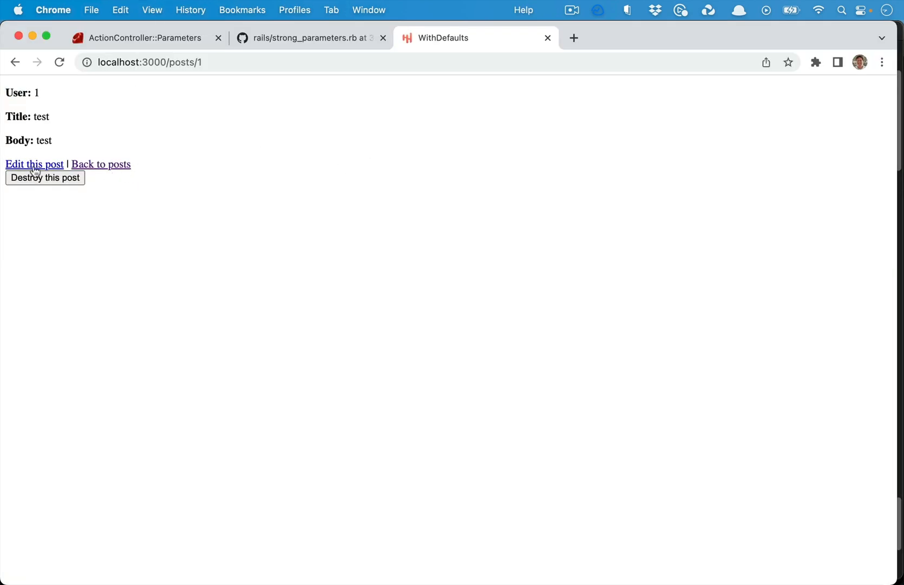
{"action": "left_click", "coordinate": [34, 164]}
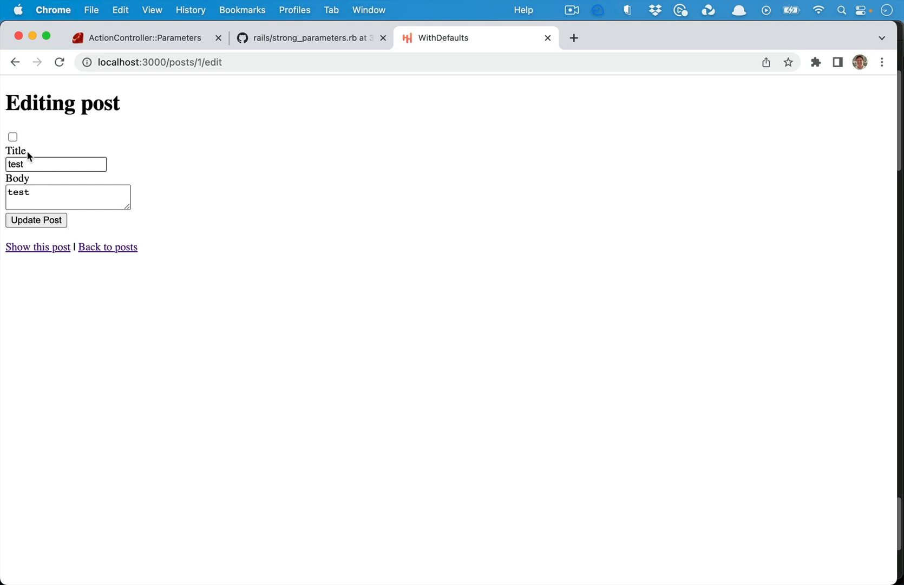
{"action": "right_click", "coordinate": [28, 156]}
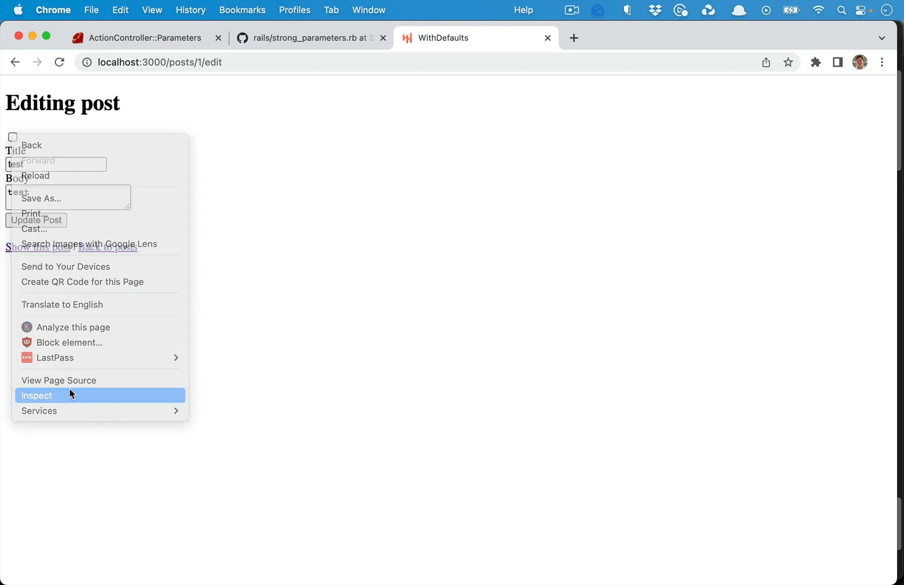
{"action": "left_click", "coordinate": [37, 395]}
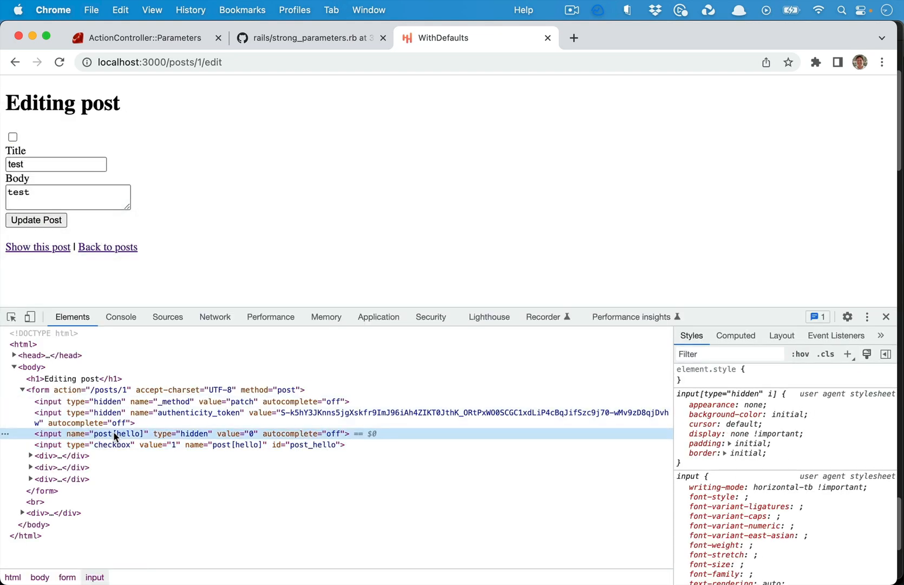
{"action": "mouse_move", "coordinate": [218, 436]}
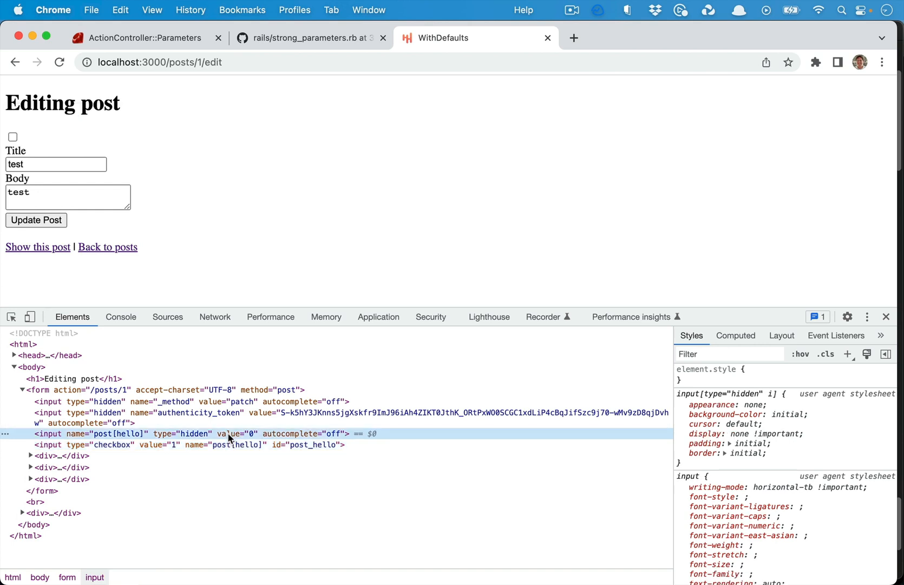
{"action": "mouse_move", "coordinate": [209, 438]}
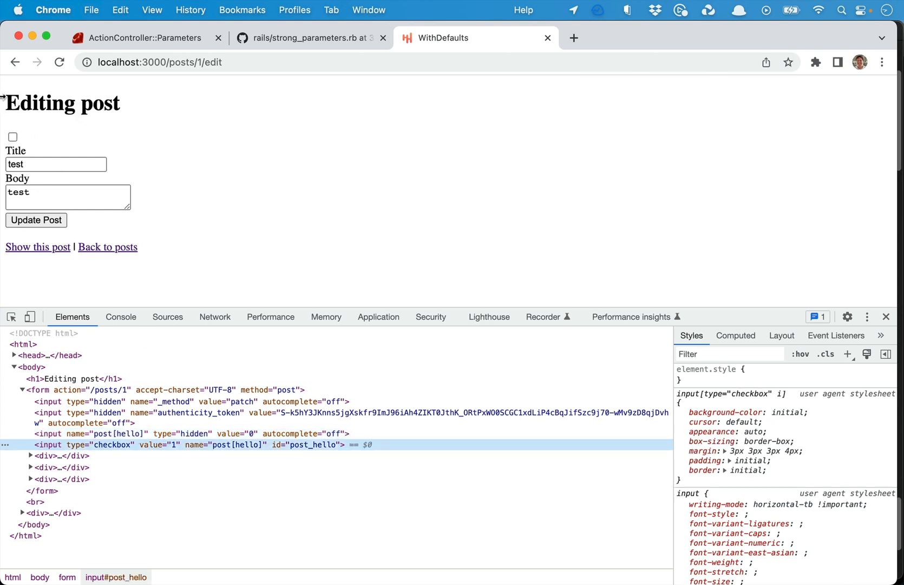
{"action": "left_click", "coordinate": [13, 137]}
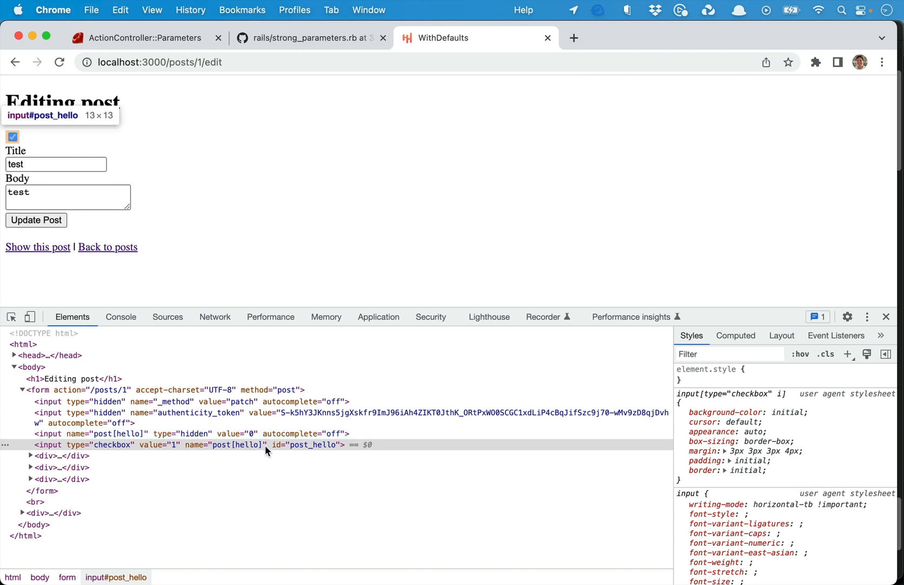
{"action": "mouse_move", "coordinate": [145, 448]}
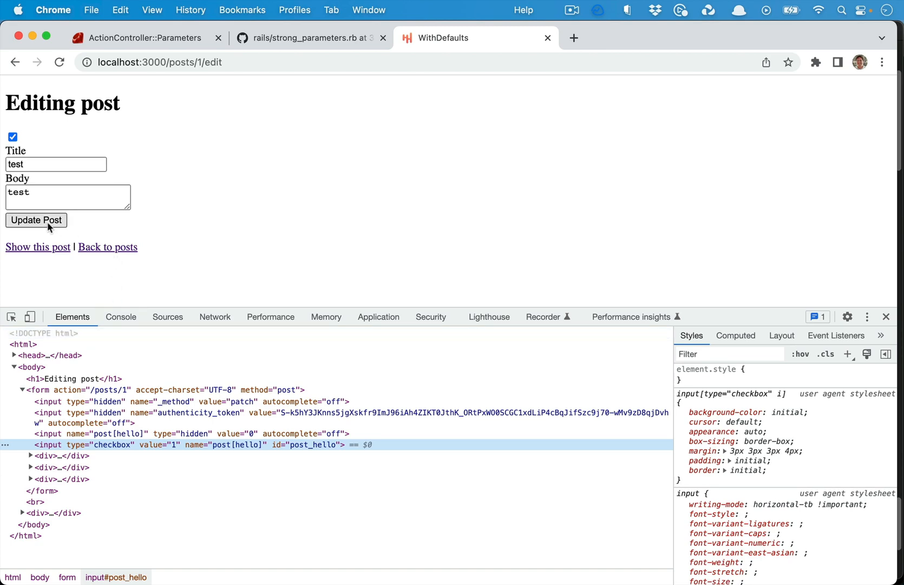
Step: Submit the post ticked then unticked and compare payloads: post[hello] 0 and 1 versus only 0
{"action": "left_click", "coordinate": [36, 219]}
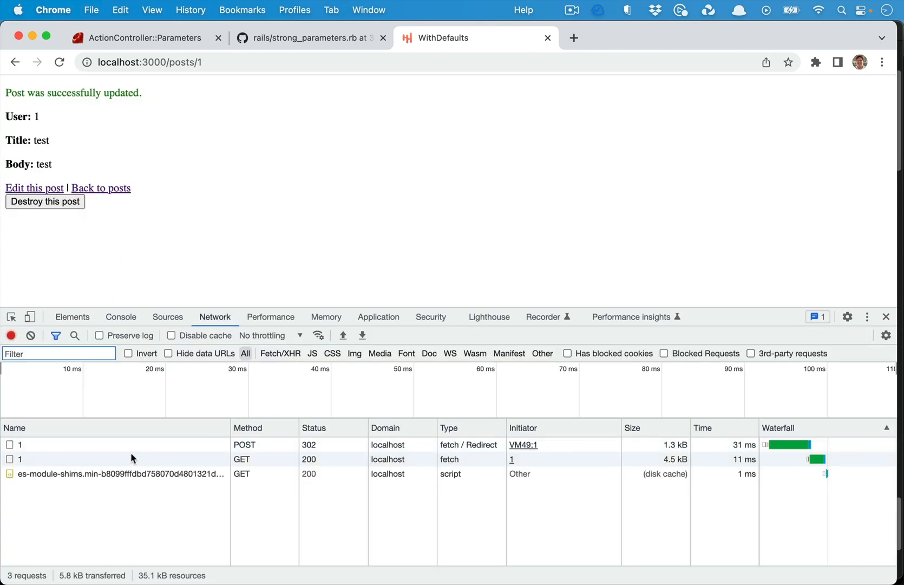
{"action": "left_click", "coordinate": [21, 444]}
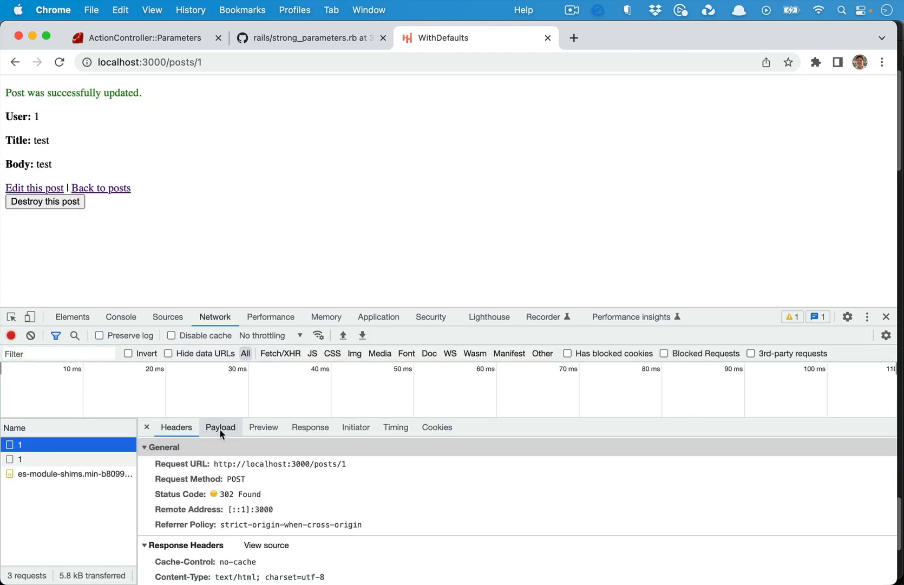
{"action": "left_click", "coordinate": [220, 426]}
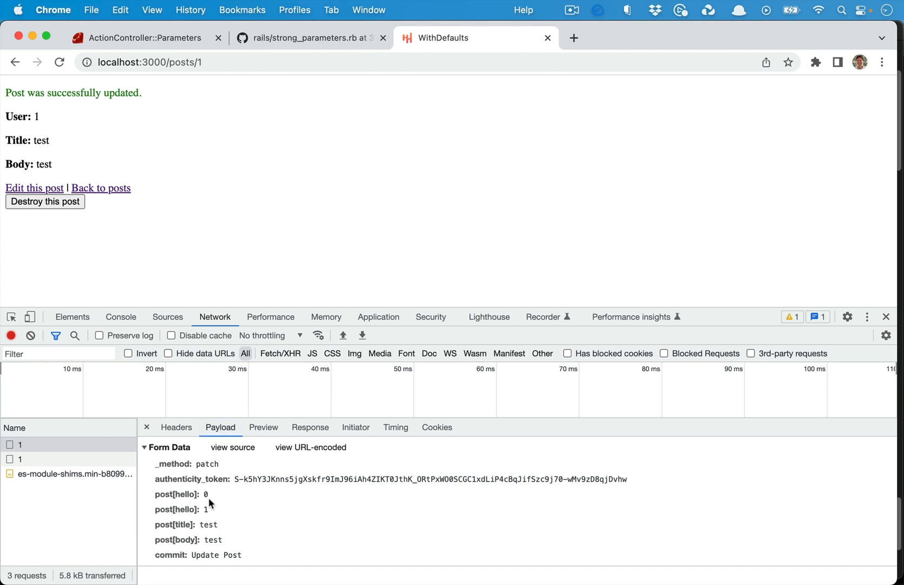
{"action": "mouse_move", "coordinate": [183, 516]}
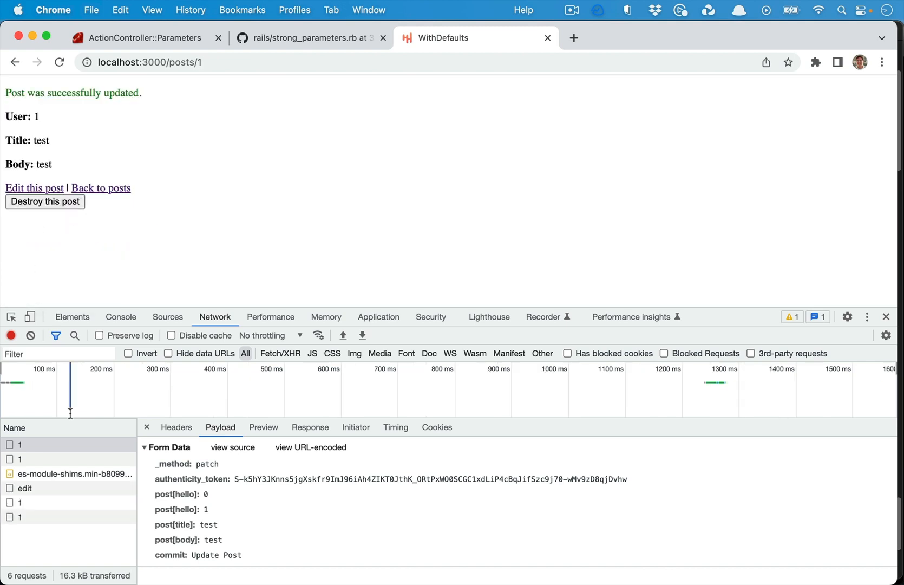
{"action": "left_click", "coordinate": [20, 502]}
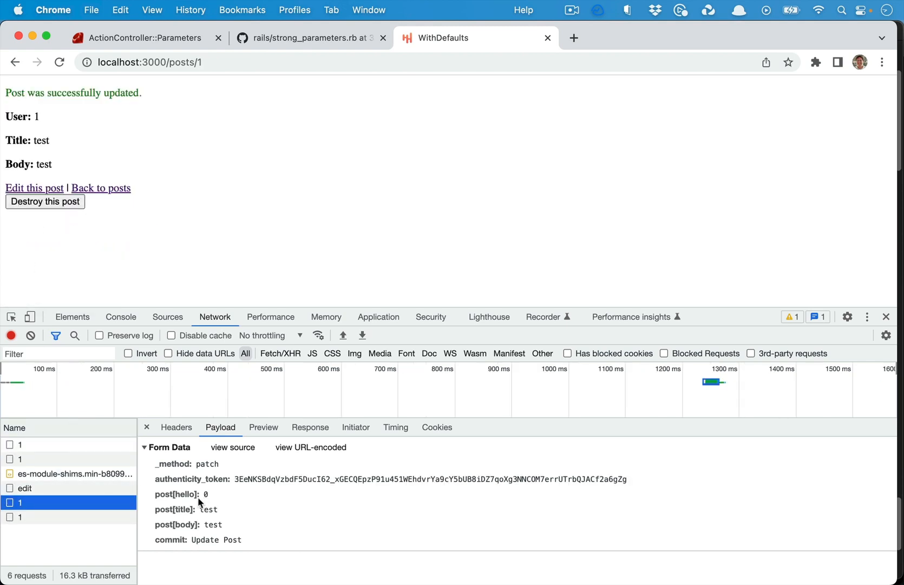
{"action": "left_click", "coordinate": [182, 494]}
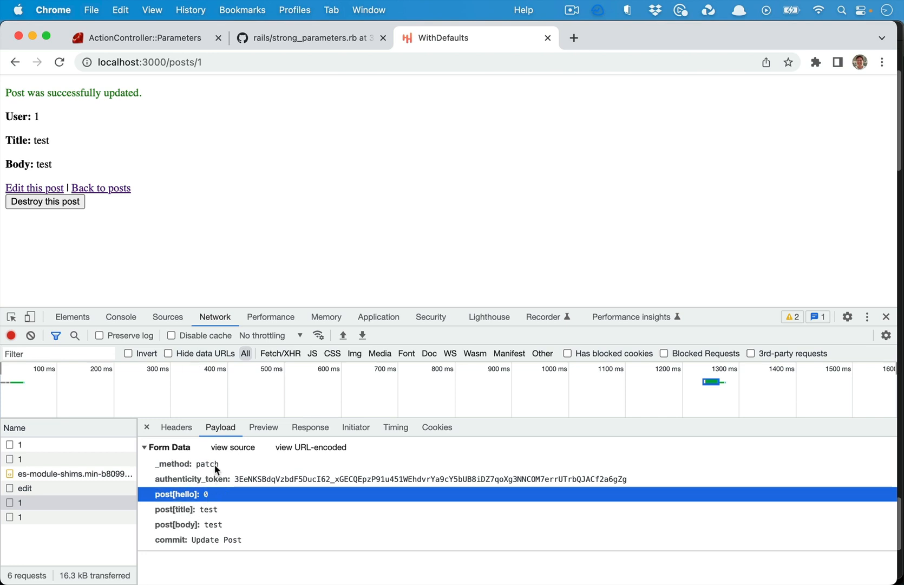
{"action": "mouse_move", "coordinate": [223, 466]}
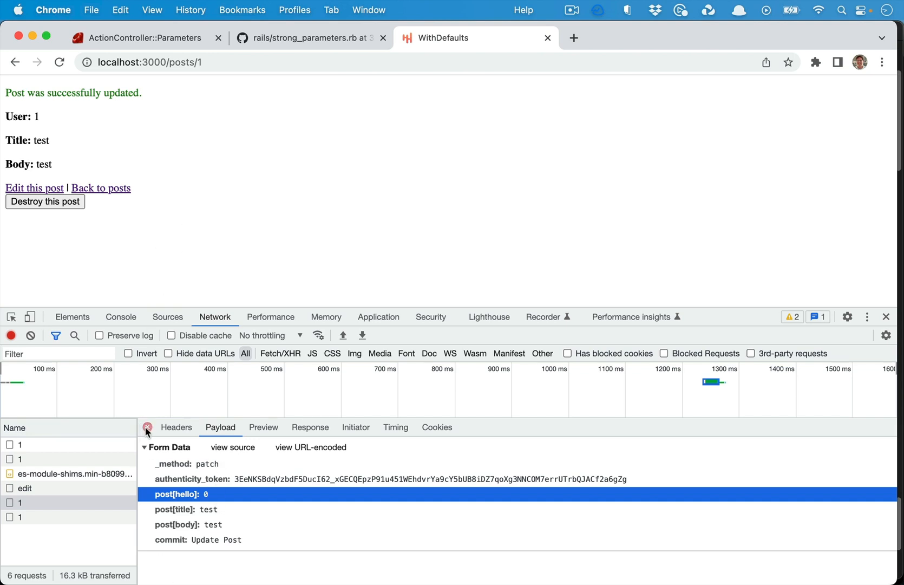
Step: Close the request details and the developer tools
{"action": "left_click", "coordinate": [147, 426]}
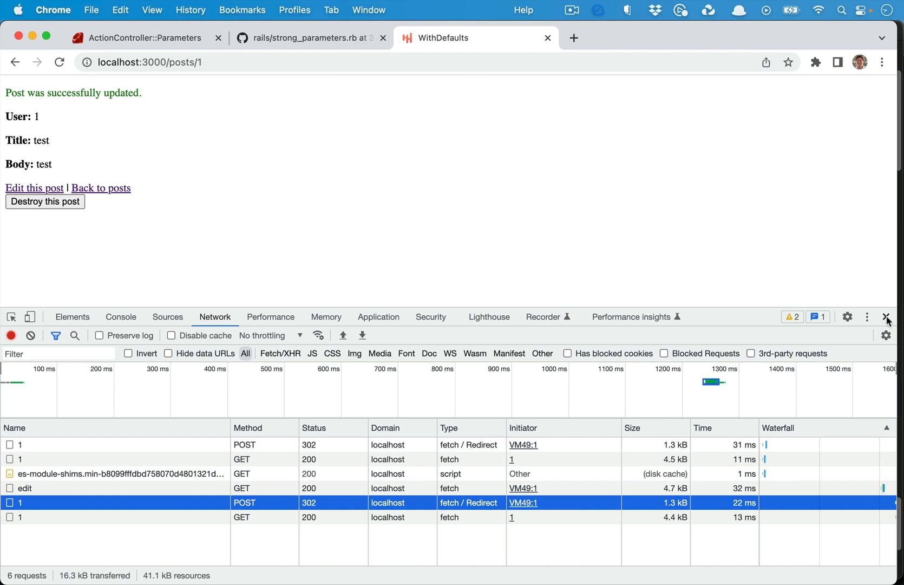
{"action": "left_click", "coordinate": [101, 188]}
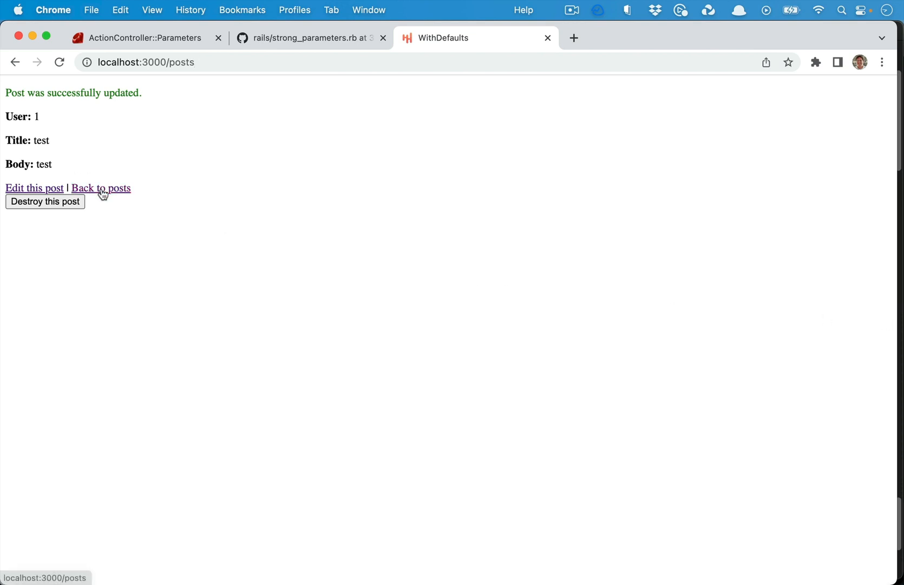
Step: Return to MacVim showing post_params with .with_defaults(user: current_user) and the form.check_box :hello line
{"action": "left_click", "coordinate": [101, 187]}
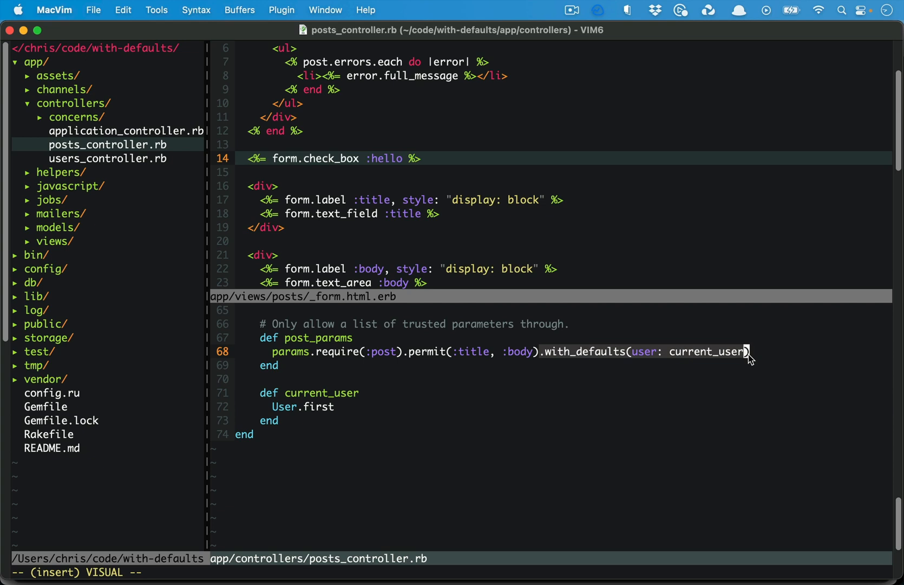
{"action": "mouse_move", "coordinate": [747, 362]}
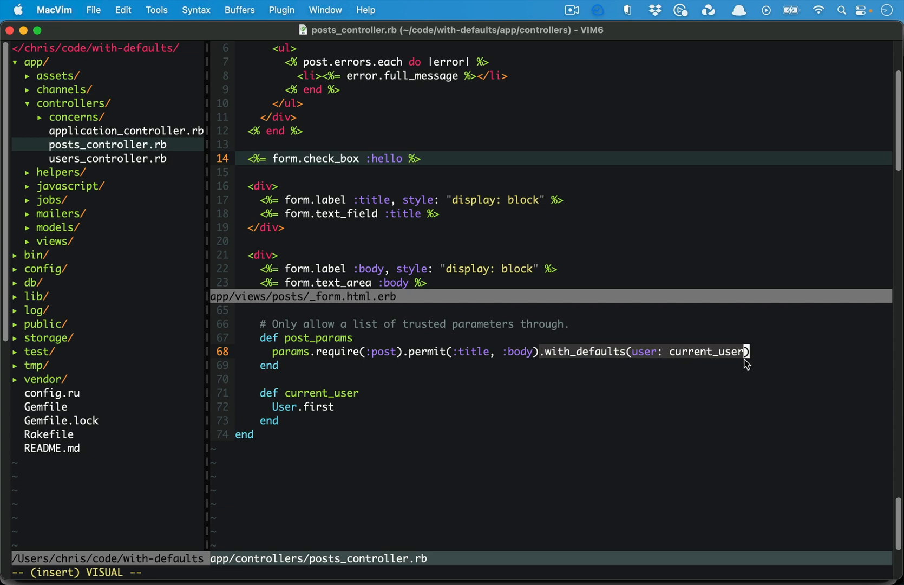
{"action": "mouse_move", "coordinate": [406, 436]}
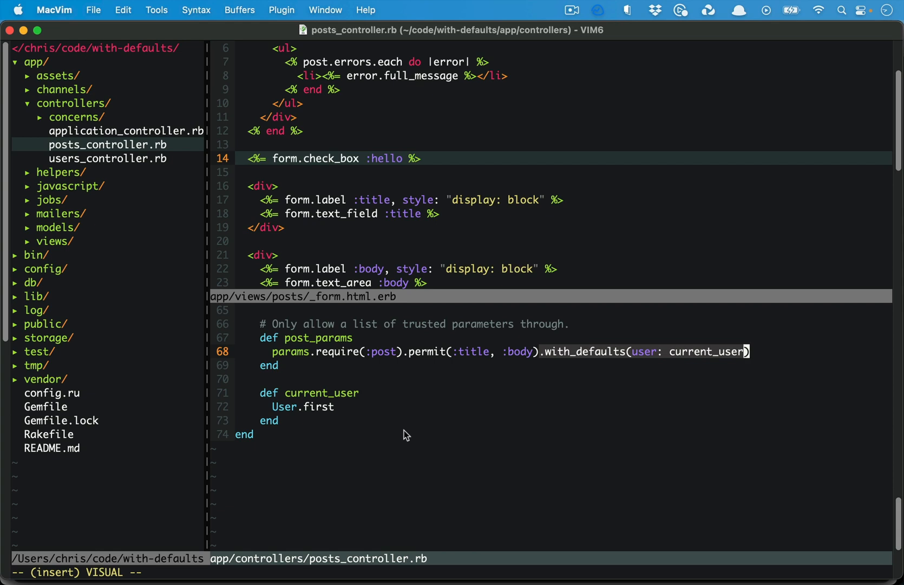
{"action": "mouse_move", "coordinate": [543, 361]}
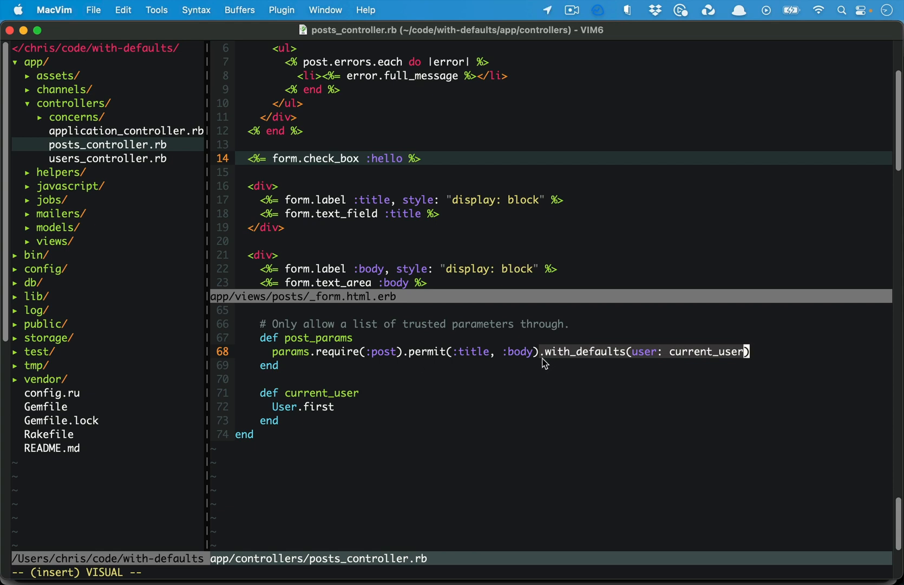
{"action": "mouse_move", "coordinate": [432, 366]}
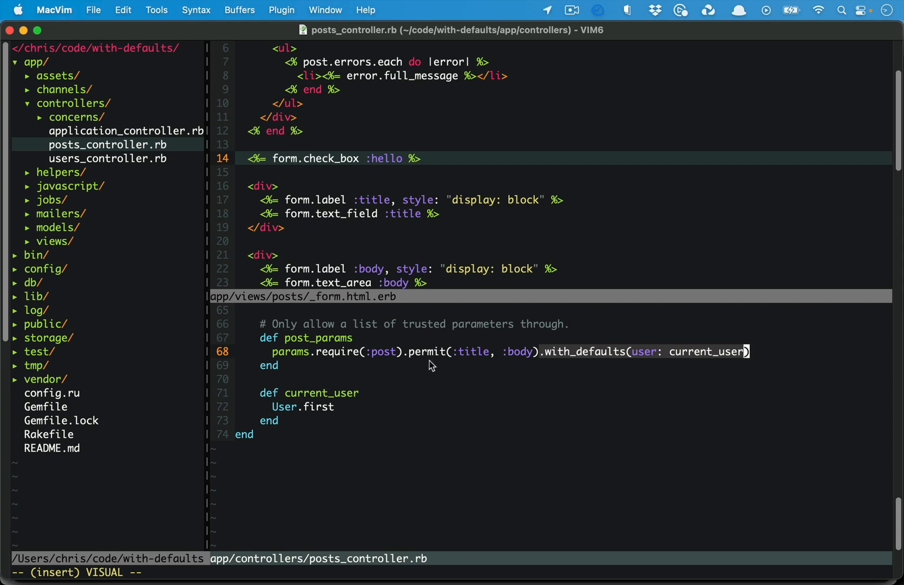
{"action": "mouse_move", "coordinate": [392, 351]}
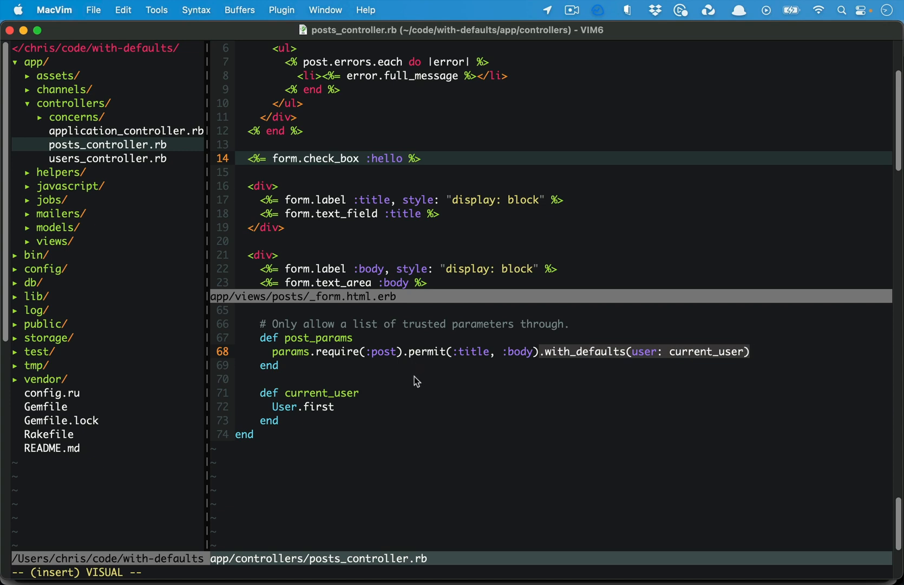
{"action": "mouse_move", "coordinate": [535, 341]}
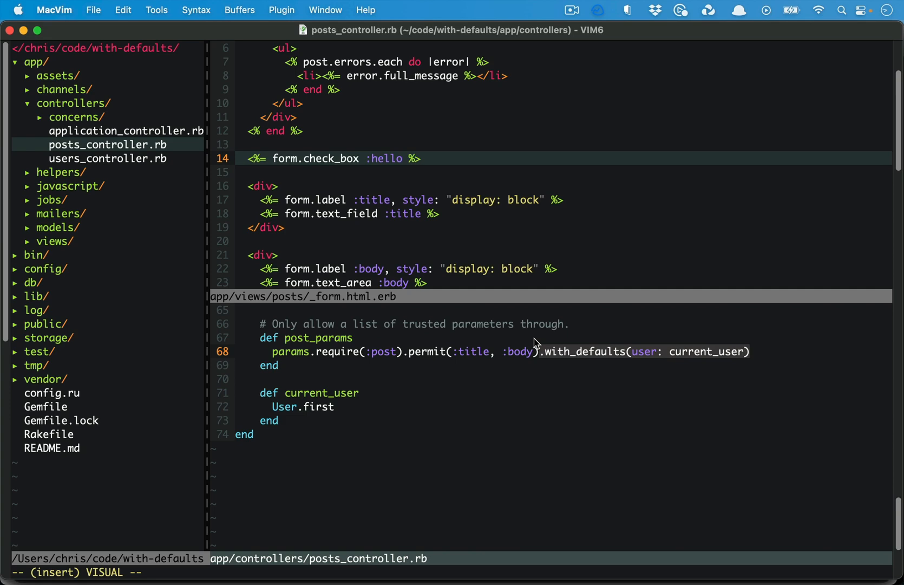
{"action": "mouse_move", "coordinate": [579, 360]}
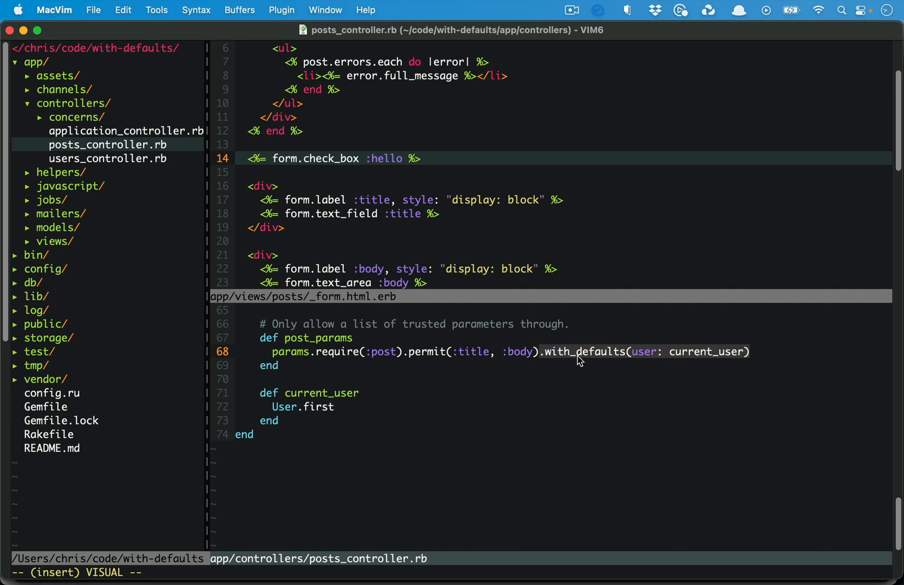